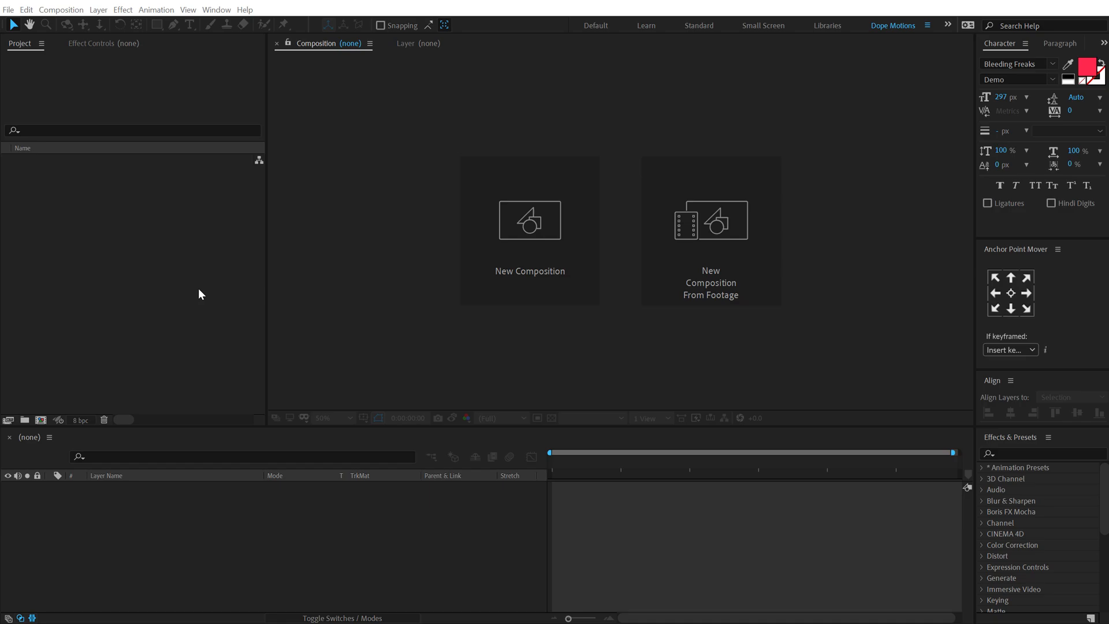
mouse_move(44, 418)
text(R)
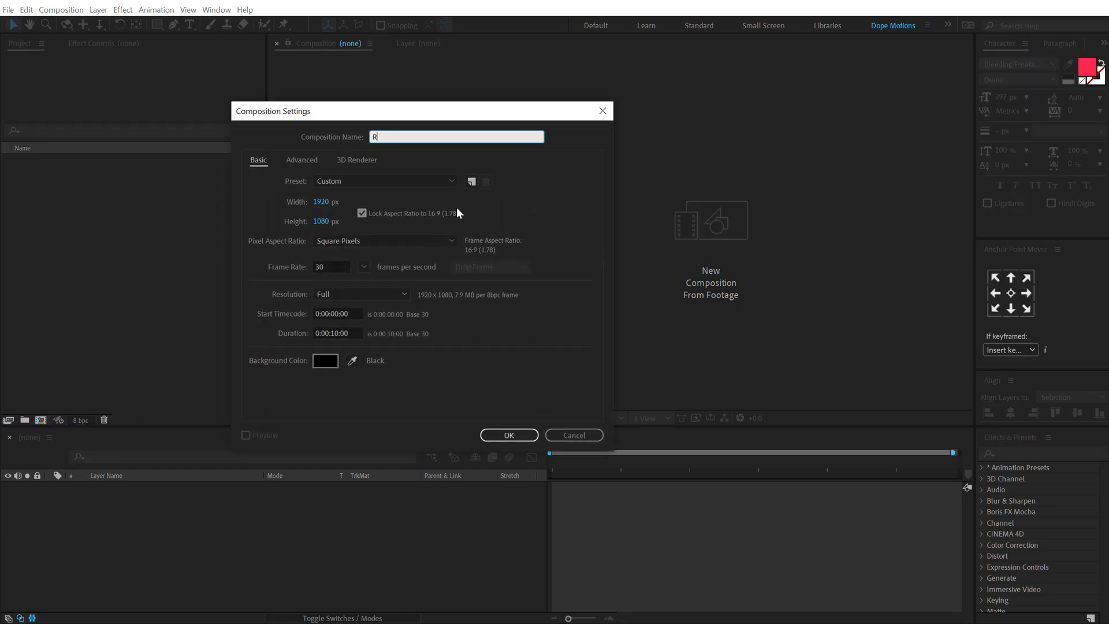
Step: Create the 1920×1080, 30 fps, 10-second composition named Render and confirm it
text(ender)
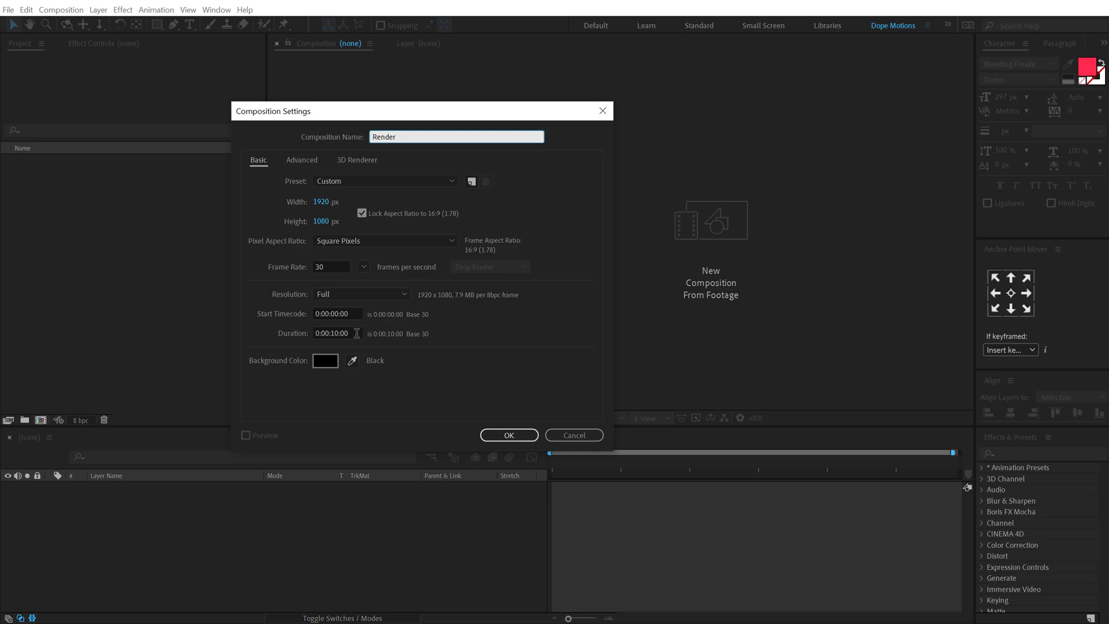
click(508, 436)
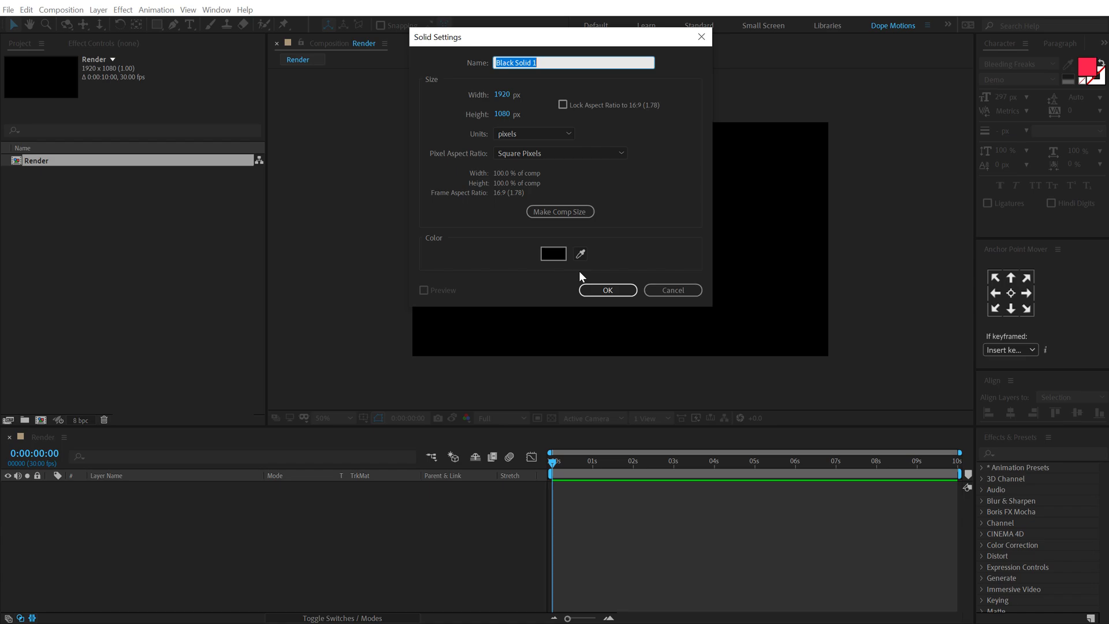
Step: Create the Element solid, add Fractal Noise with contrast 669, brightness −150, complexity 3, and keyframe Evolution
click(607, 290)
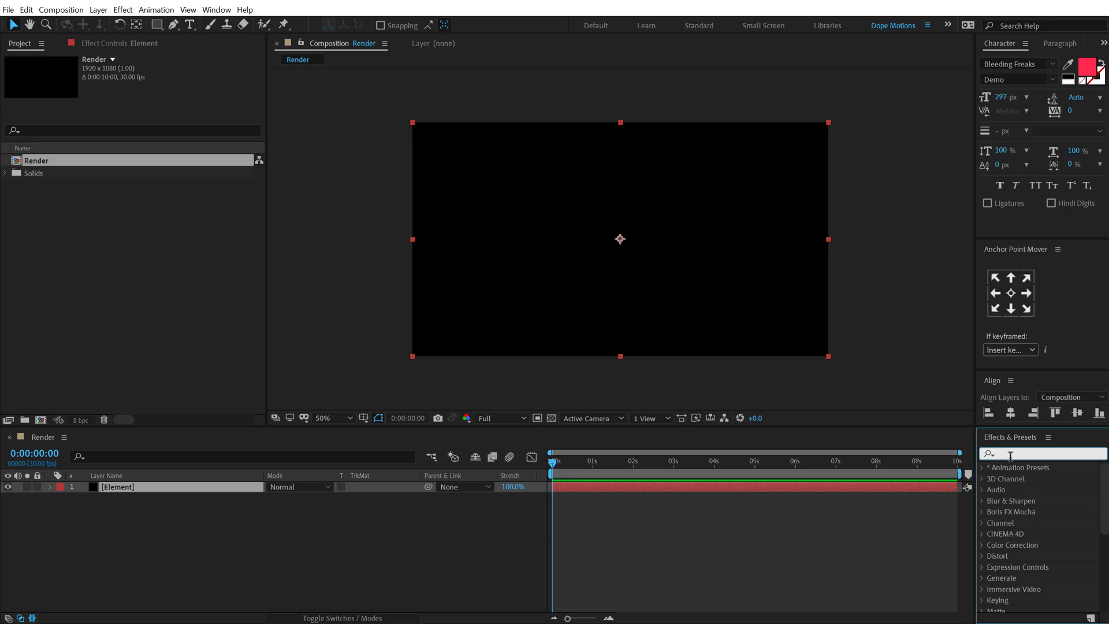
text(fract)
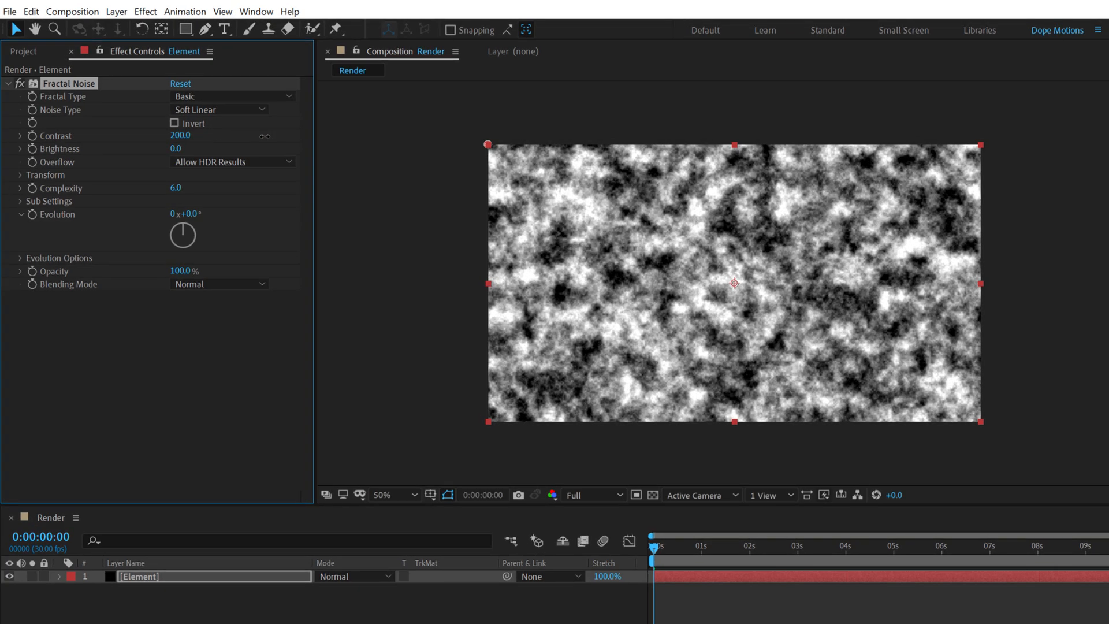
drag(180, 136, 190, 135)
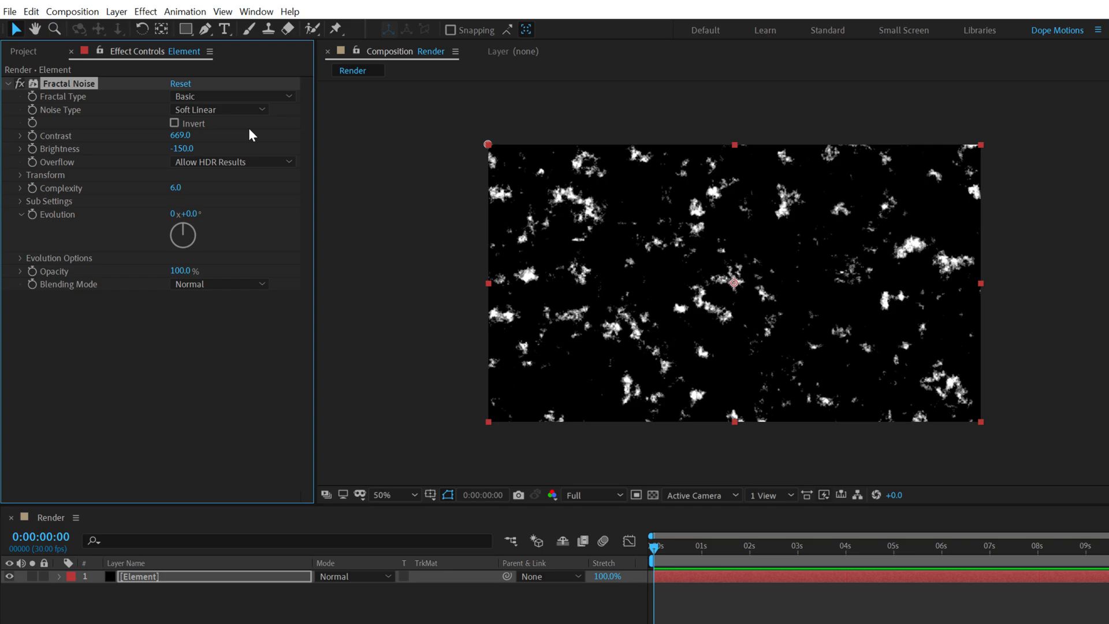
mouse_move(175, 201)
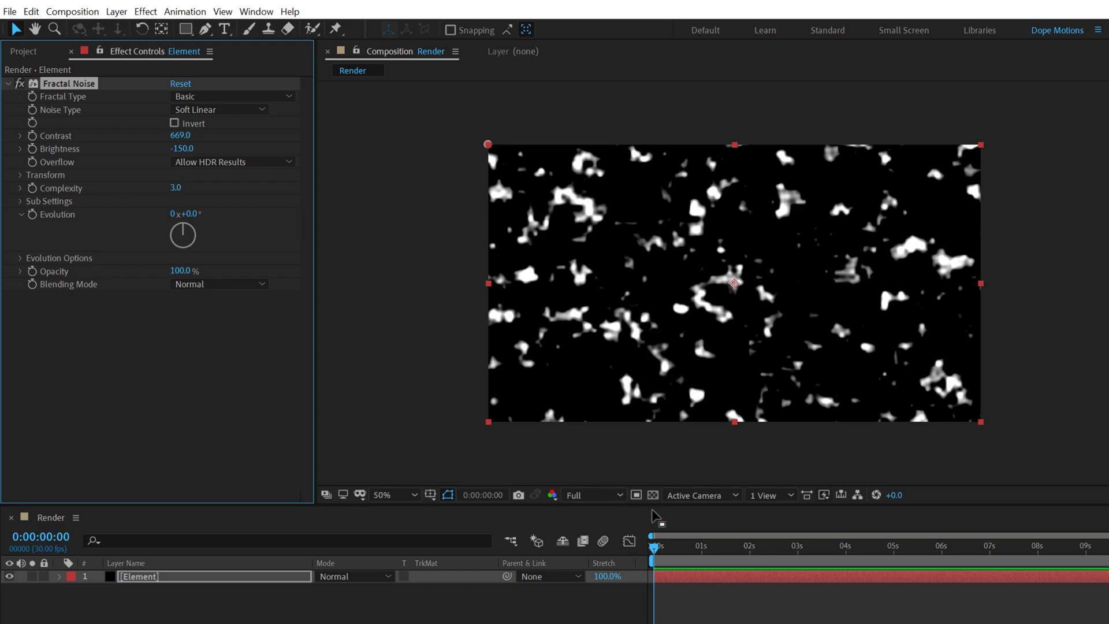
mouse_move(38, 222)
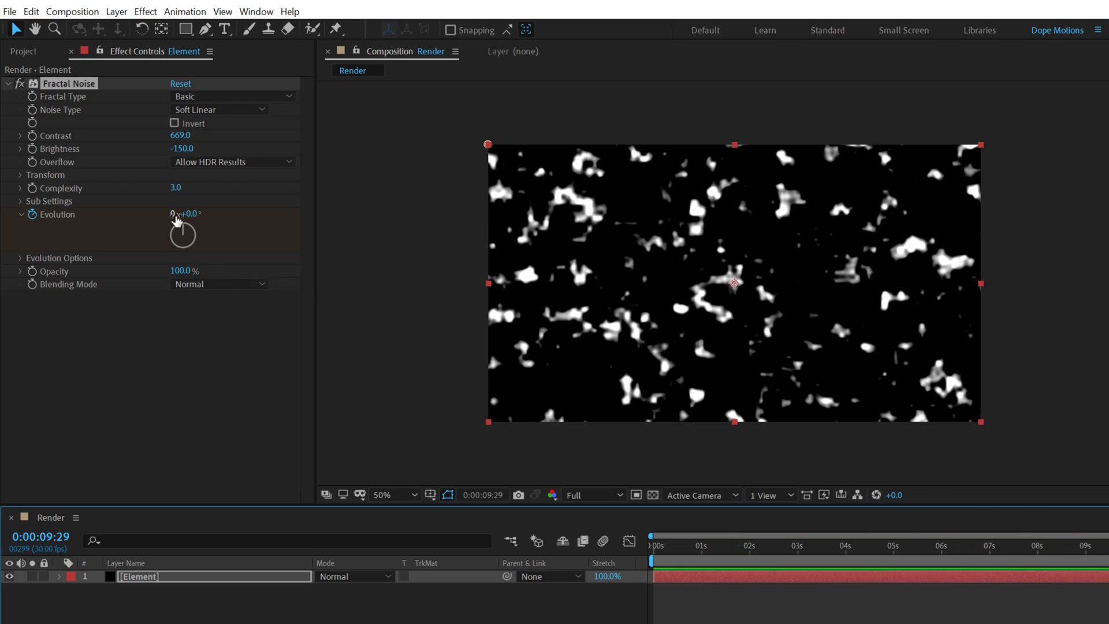
drag(177, 223, 189, 250)
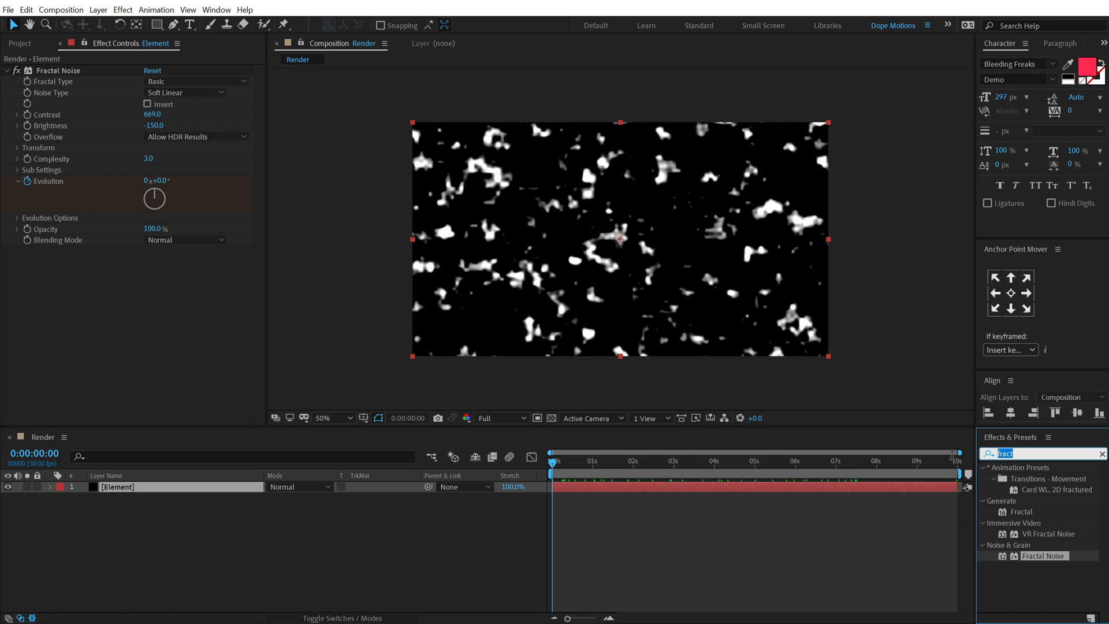
Step: Add CC Ball Action to Element and set Ball Size to 20 for tiny dots
text(cc)
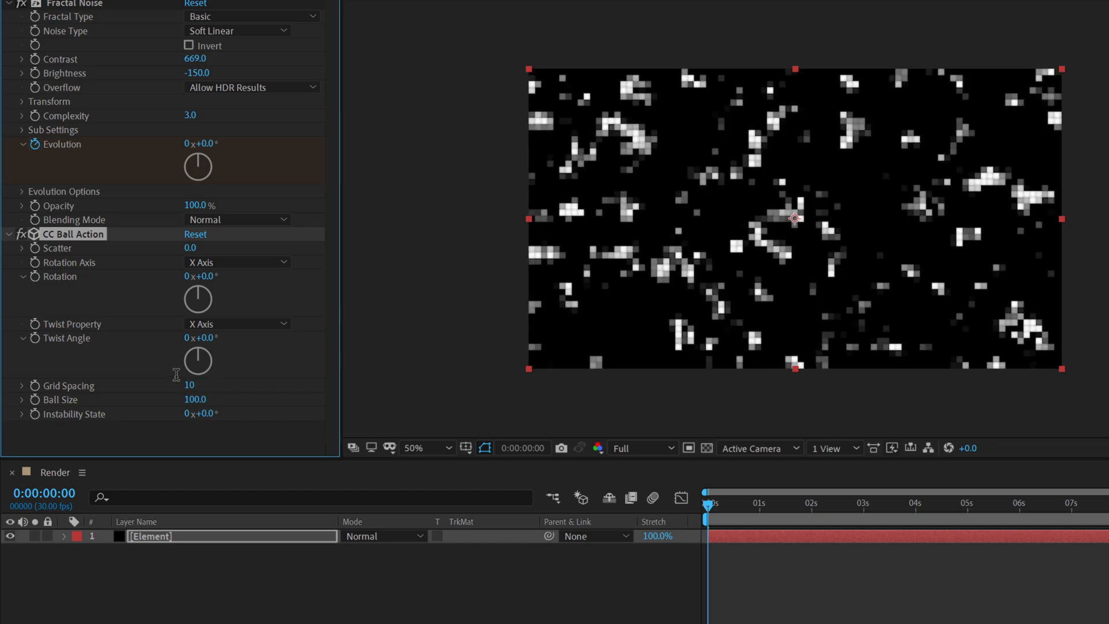
double_click(194, 398)
text(20)
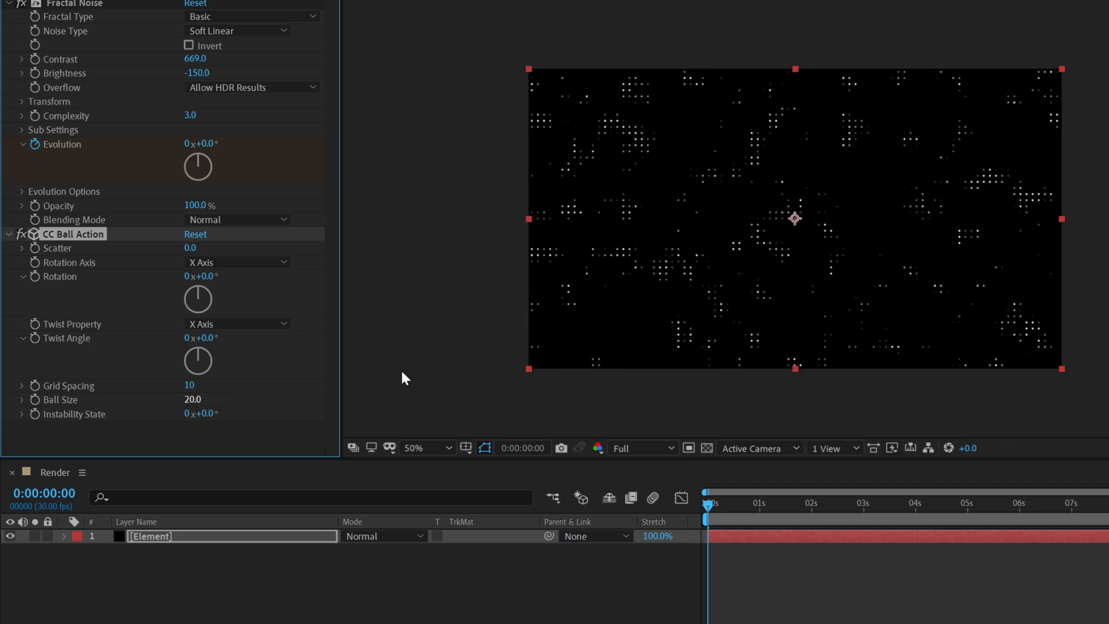
mouse_move(716, 508)
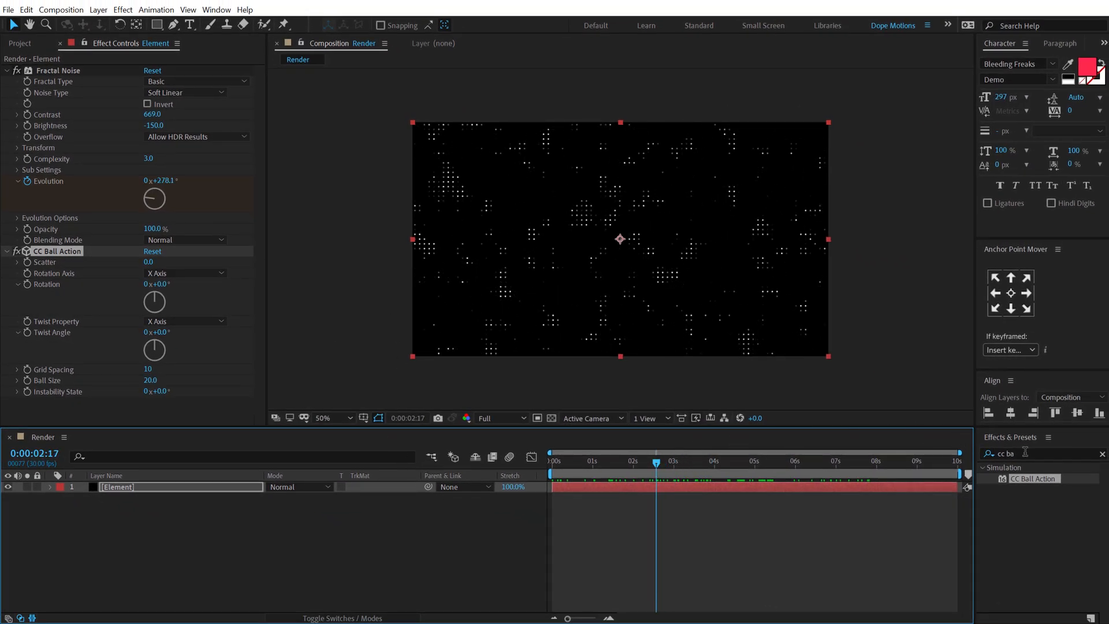
Step: Tint the Element dots blue with Map White To #00AEFF
text(tint)
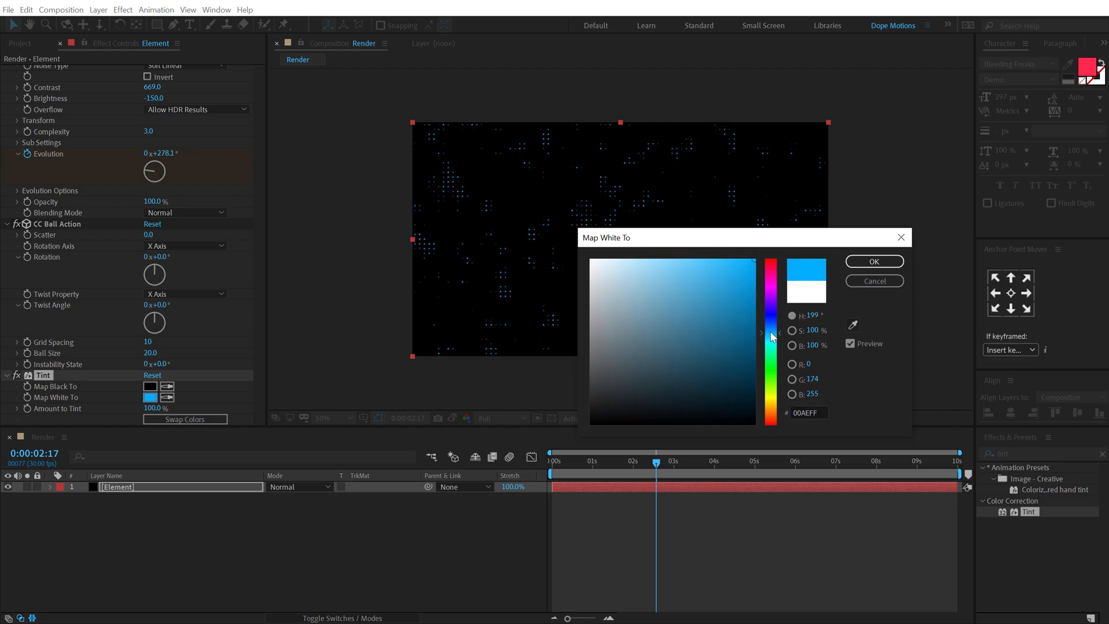
click(874, 261)
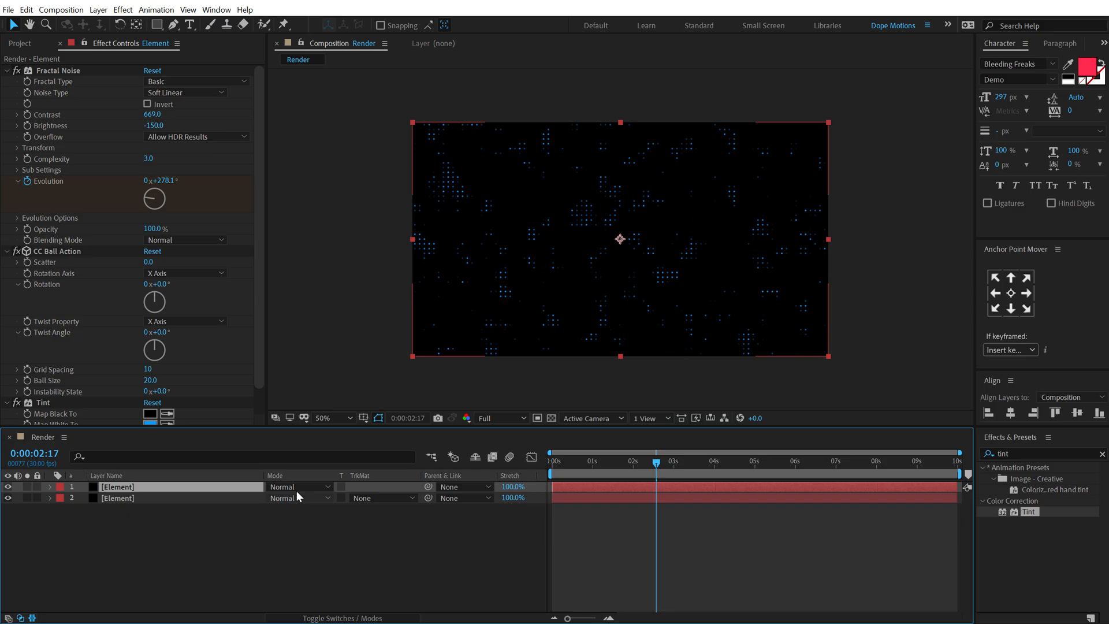
Step: Set the duplicated copy to Screen mode, tint it pink #FF00C0 and offset its Evolution
click(295, 486)
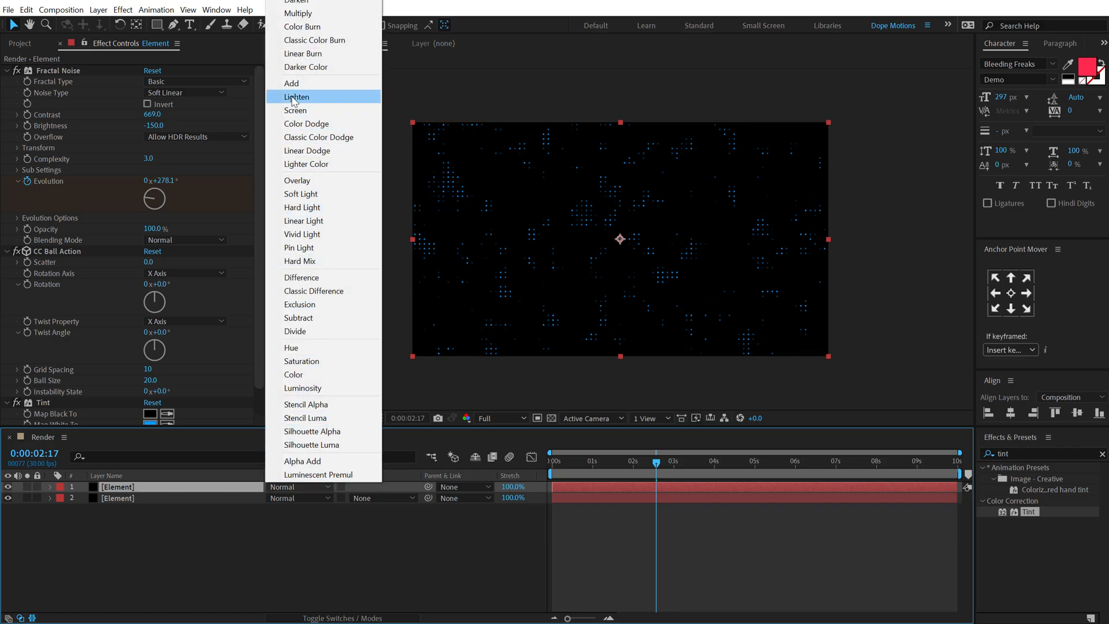
click(294, 111)
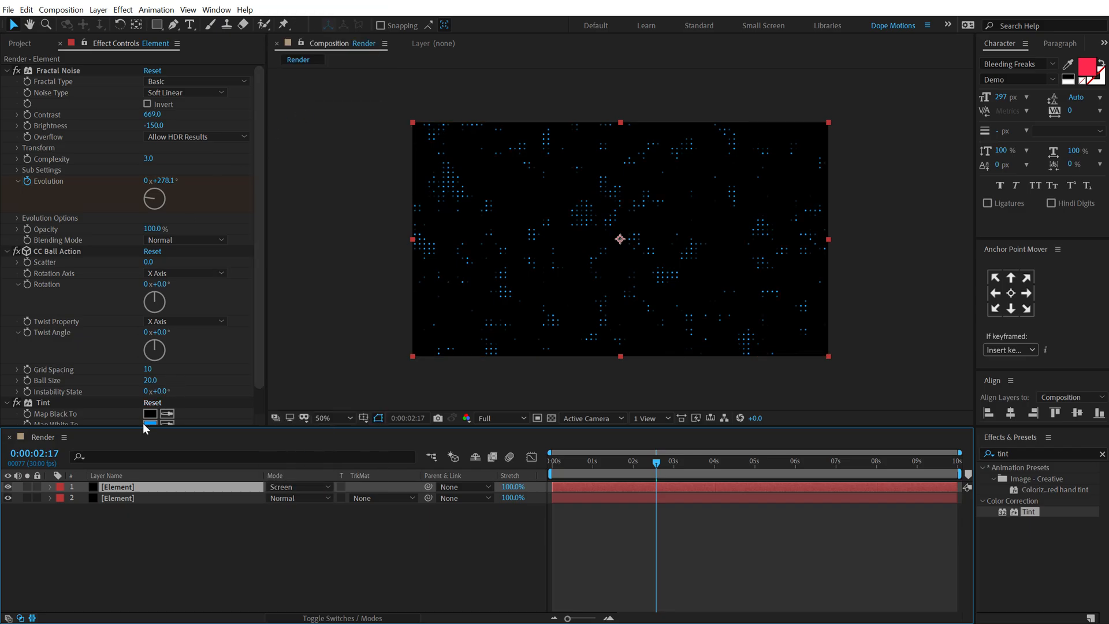
click(149, 423)
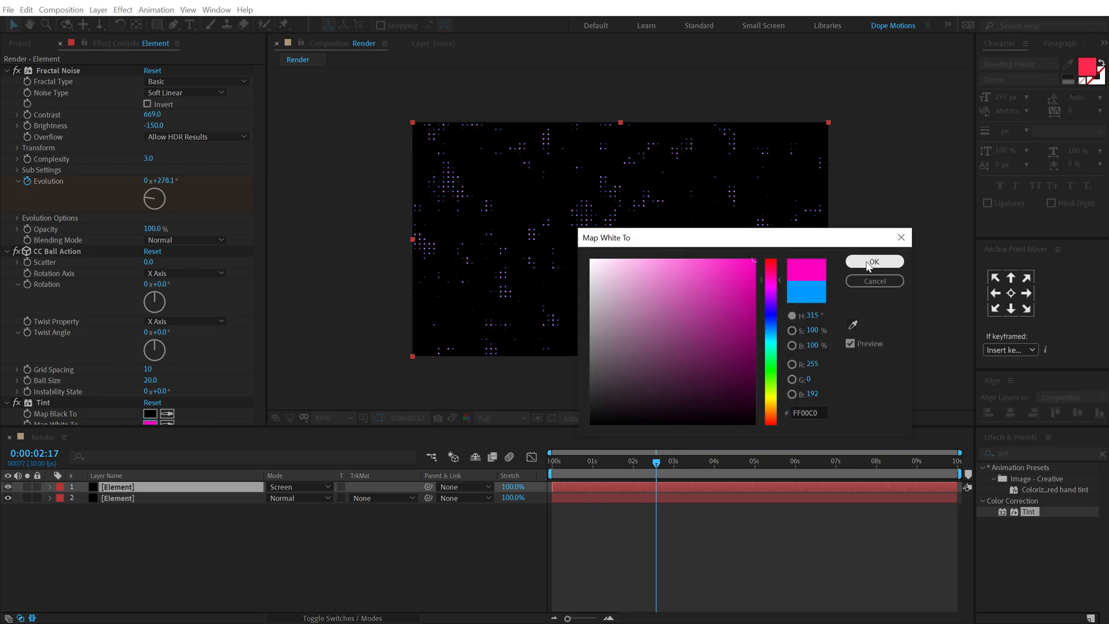
click(874, 261)
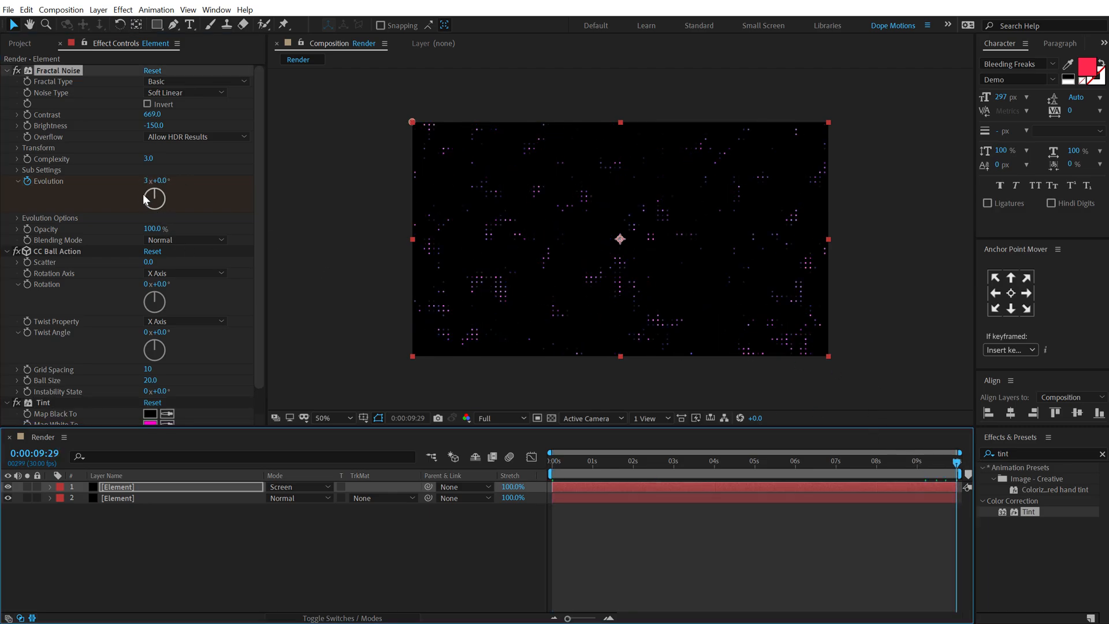
click(600, 462)
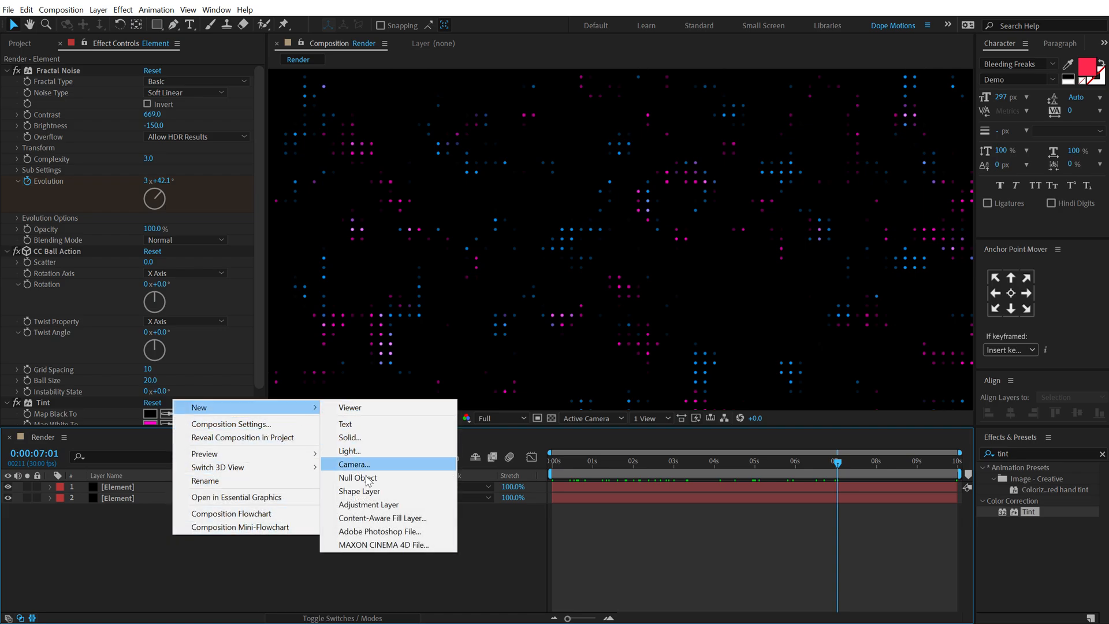
Step: Add the Detail layer and give it a Minimax effect with radius 2
click(369, 505)
text(Detail)
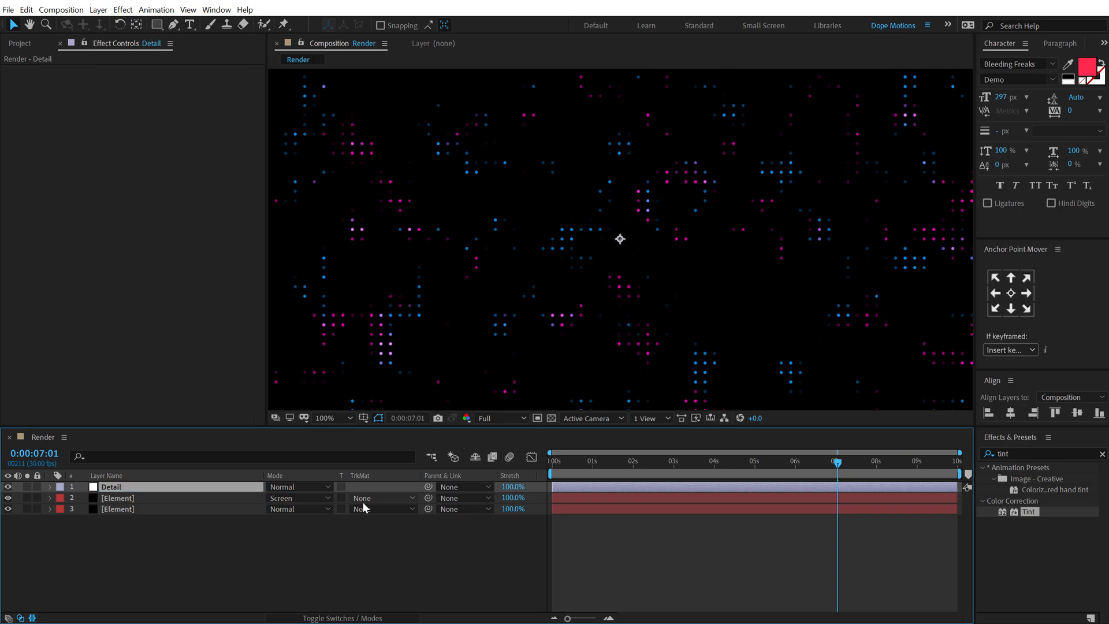
text(minima)
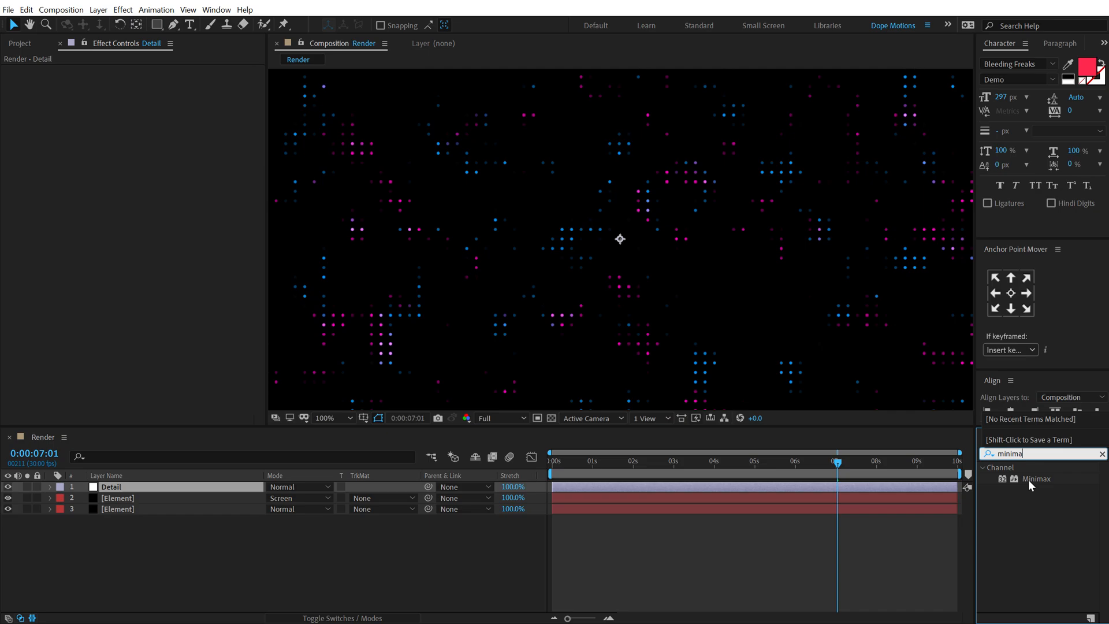
double_click(1037, 478)
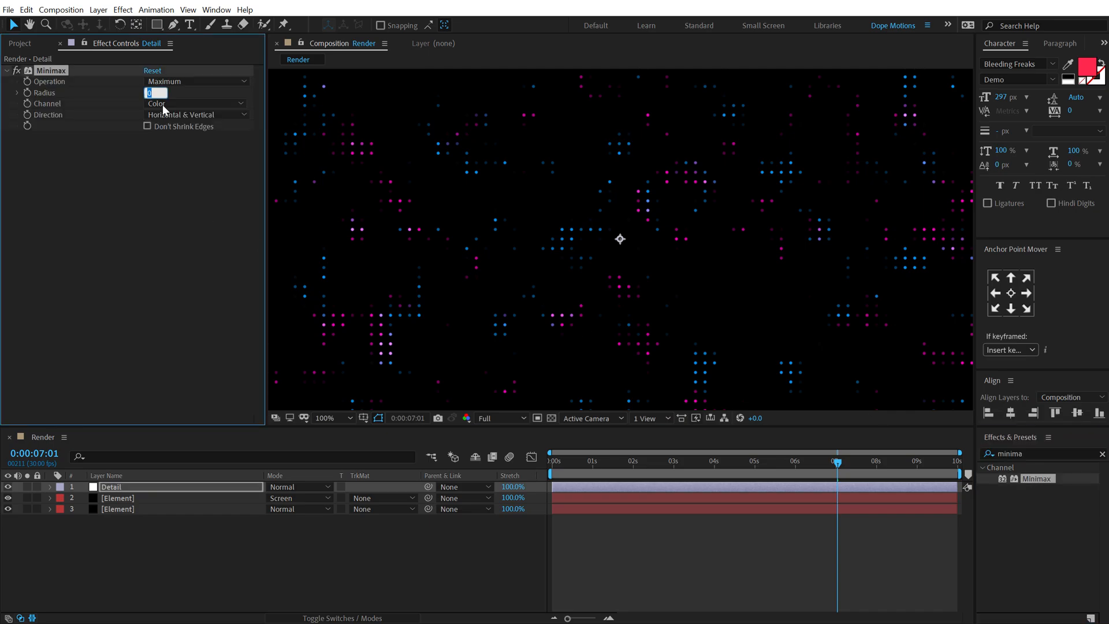
text(2)
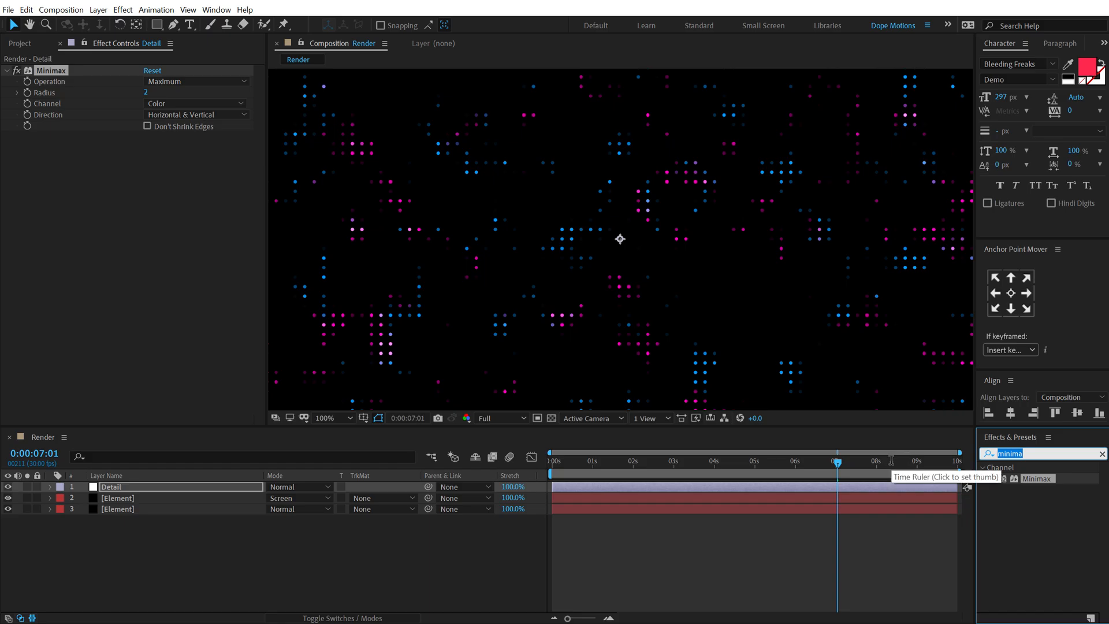
Step: Add Find Edges to Detail with Invert ticked so the dots become rings, then preview
text(find)
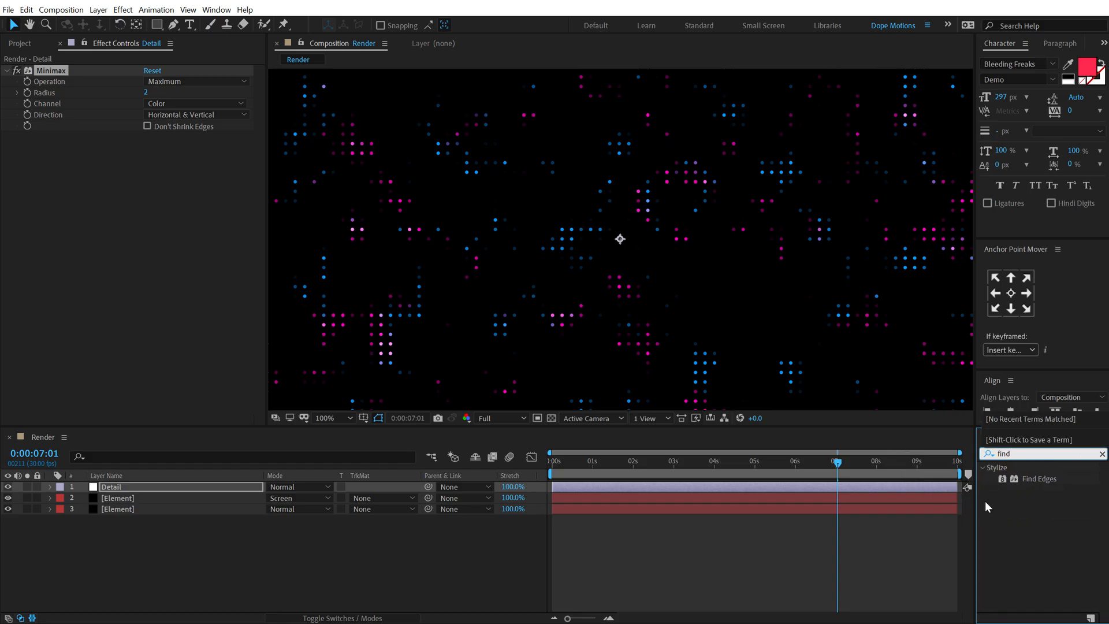
double_click(1039, 478)
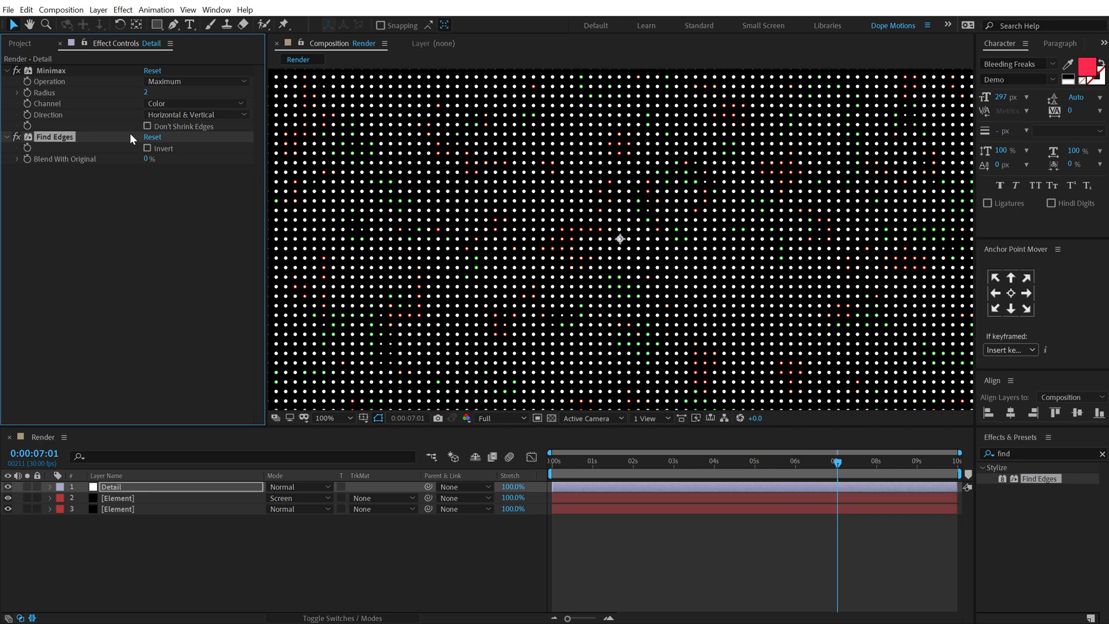
click(146, 148)
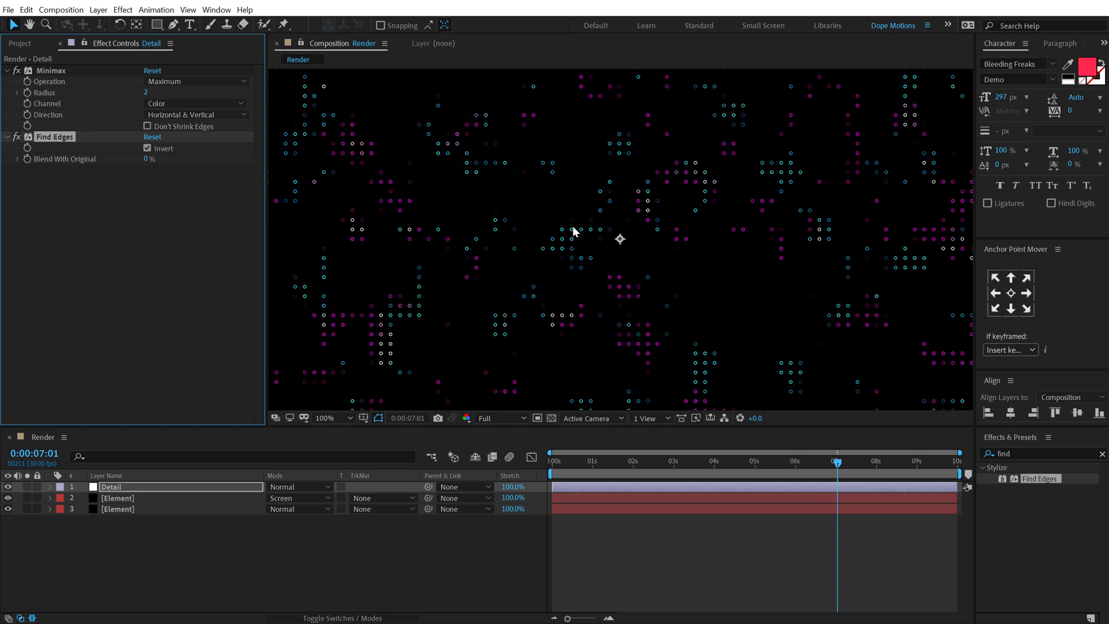
mouse_move(573, 470)
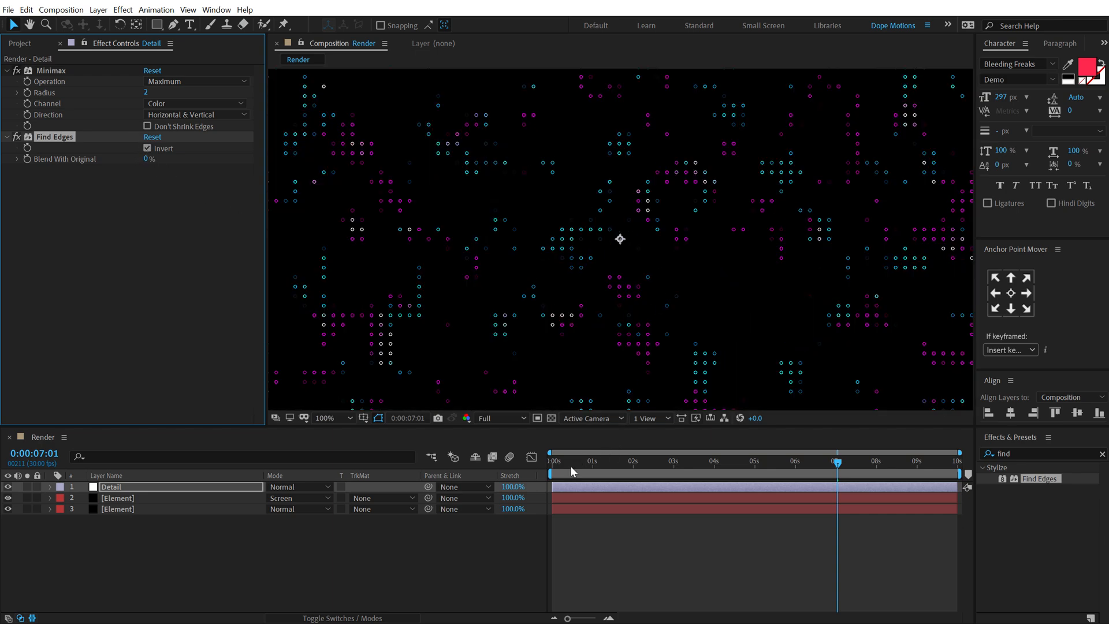
drag(838, 461, 720, 461)
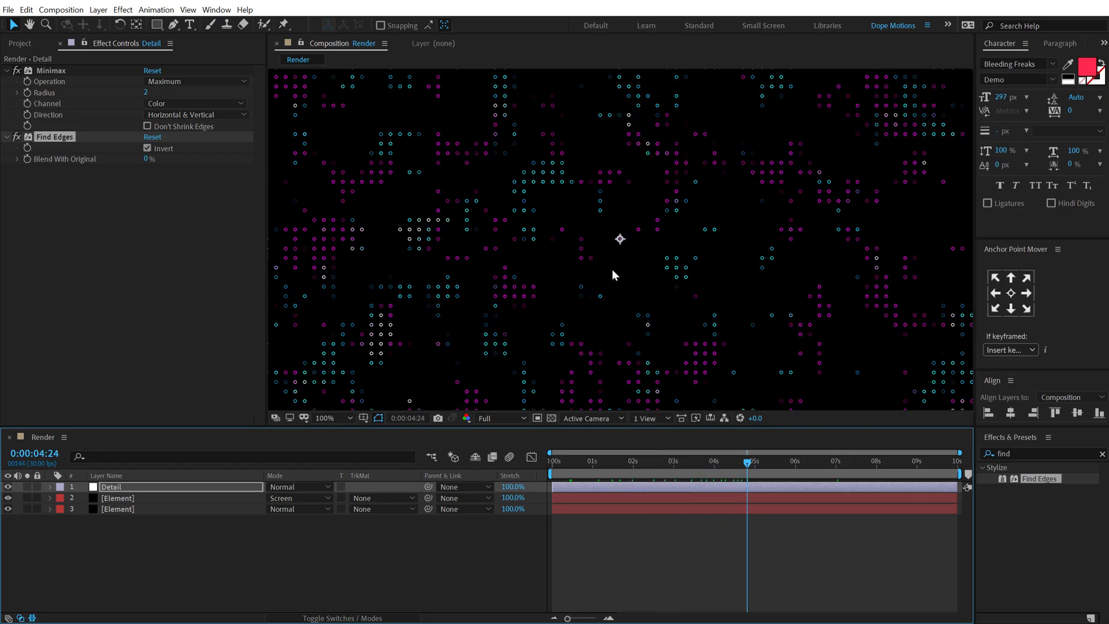
click(613, 461)
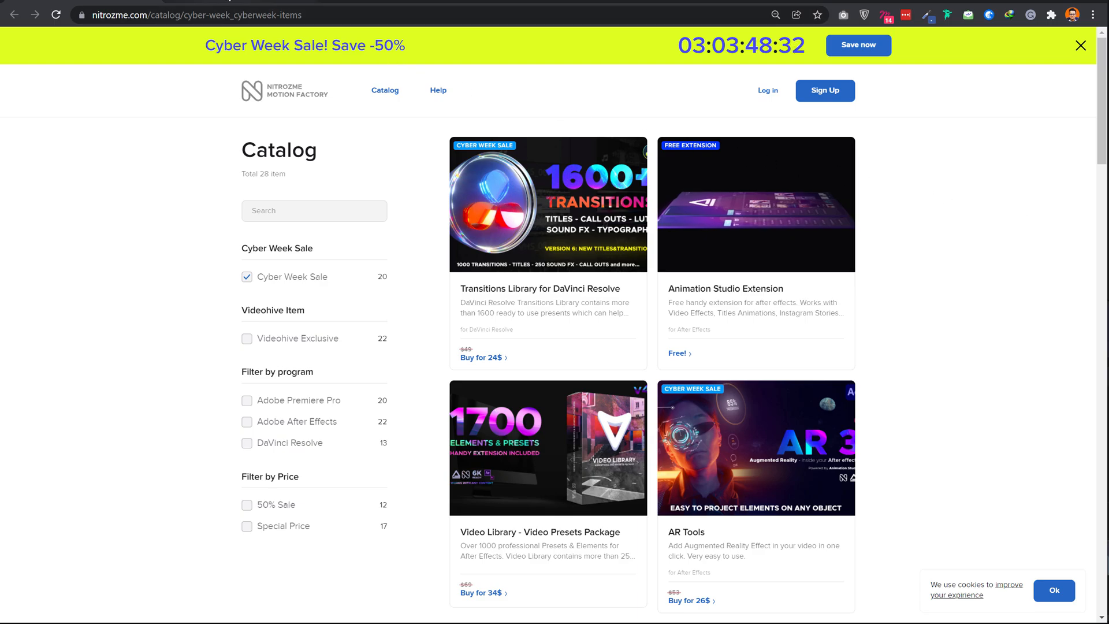
Step: Browse the nitrozme.com Cyber Week catalog and scroll through the motion titles product page
click(548, 448)
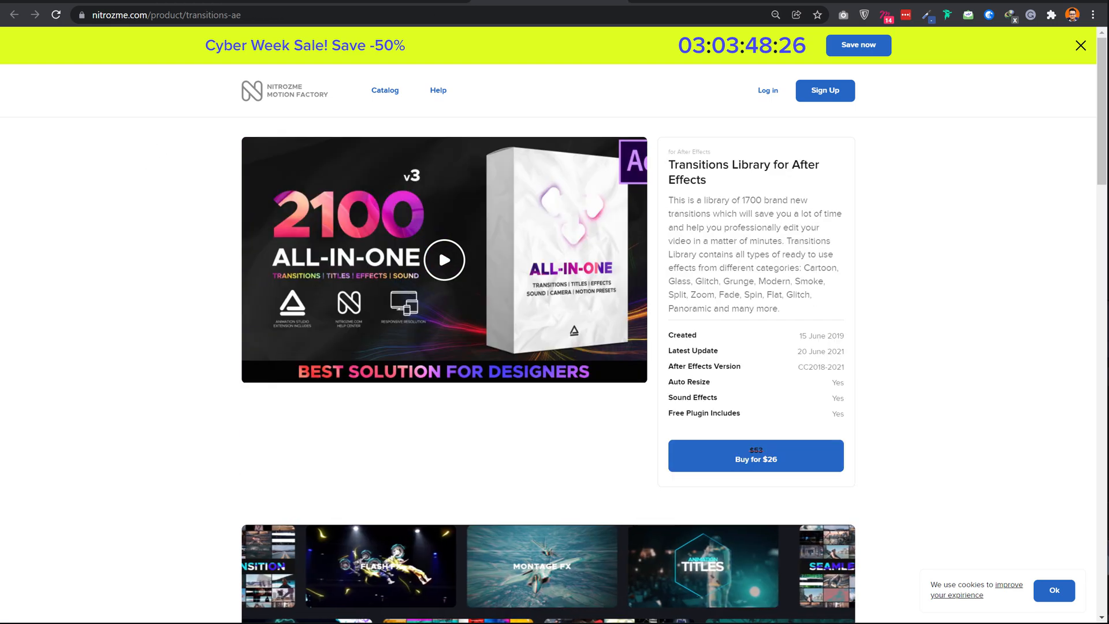
scroll(down, 3)
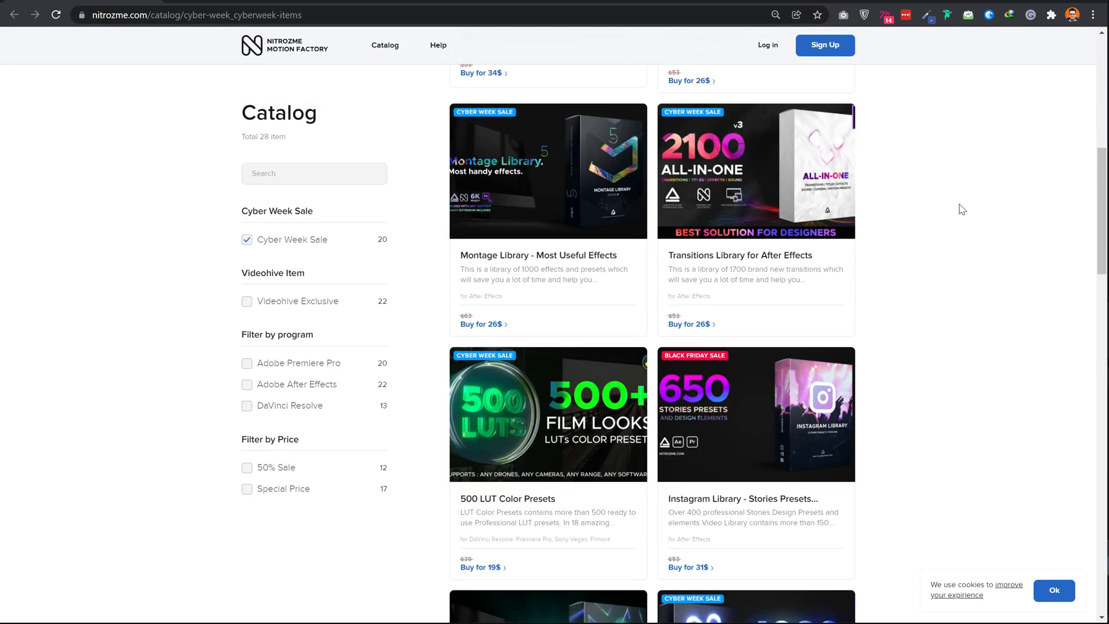
scroll(down, 3)
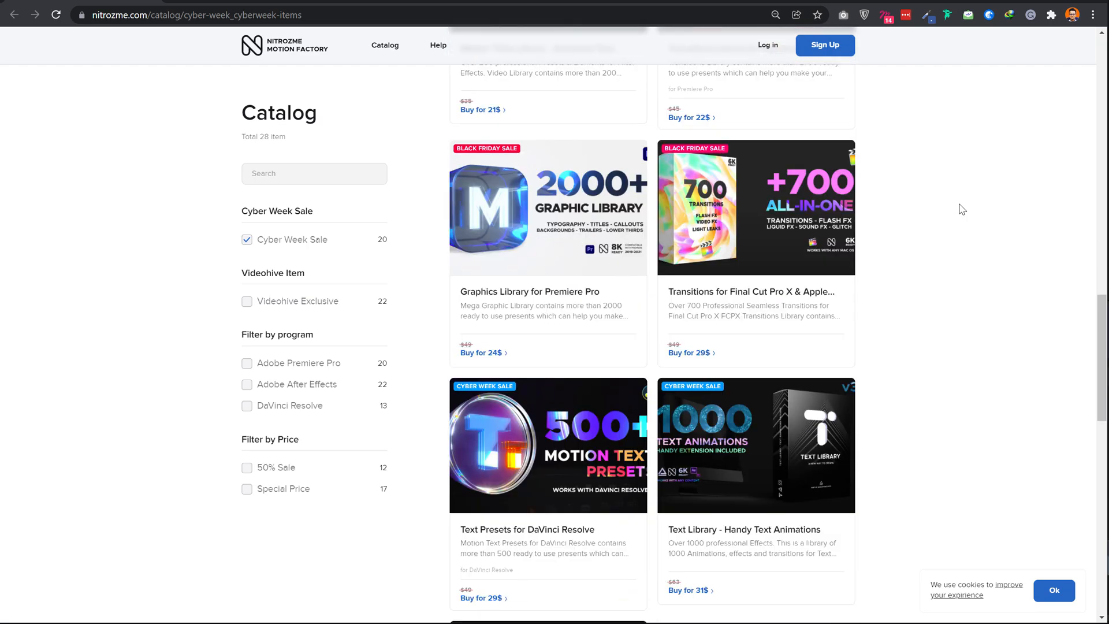
scroll(down, 3)
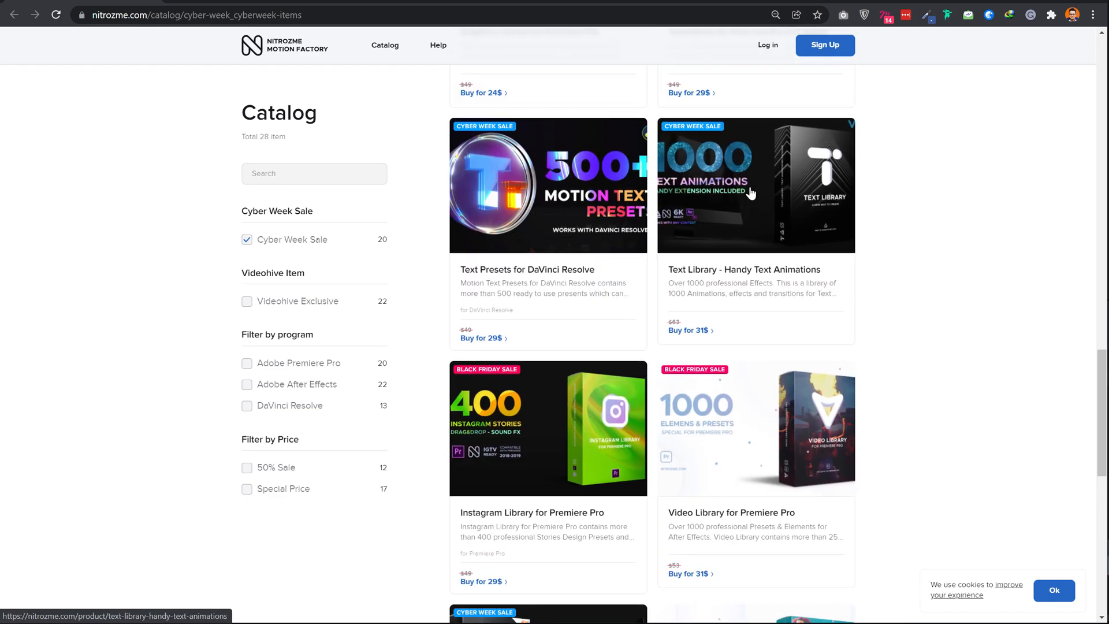
scroll(down, 3)
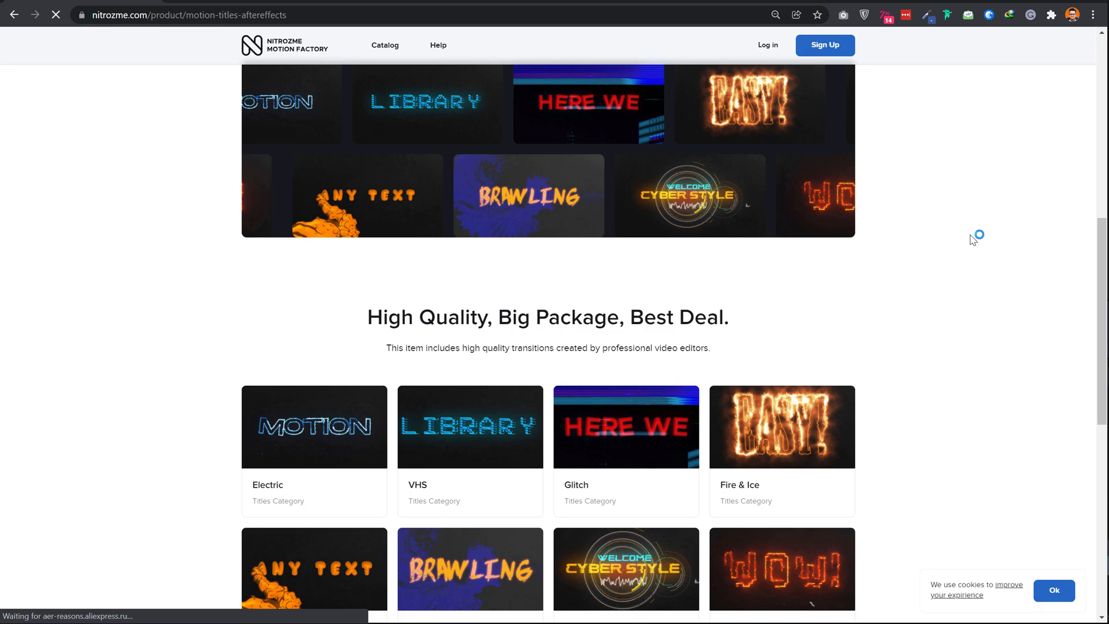
scroll(down, 3)
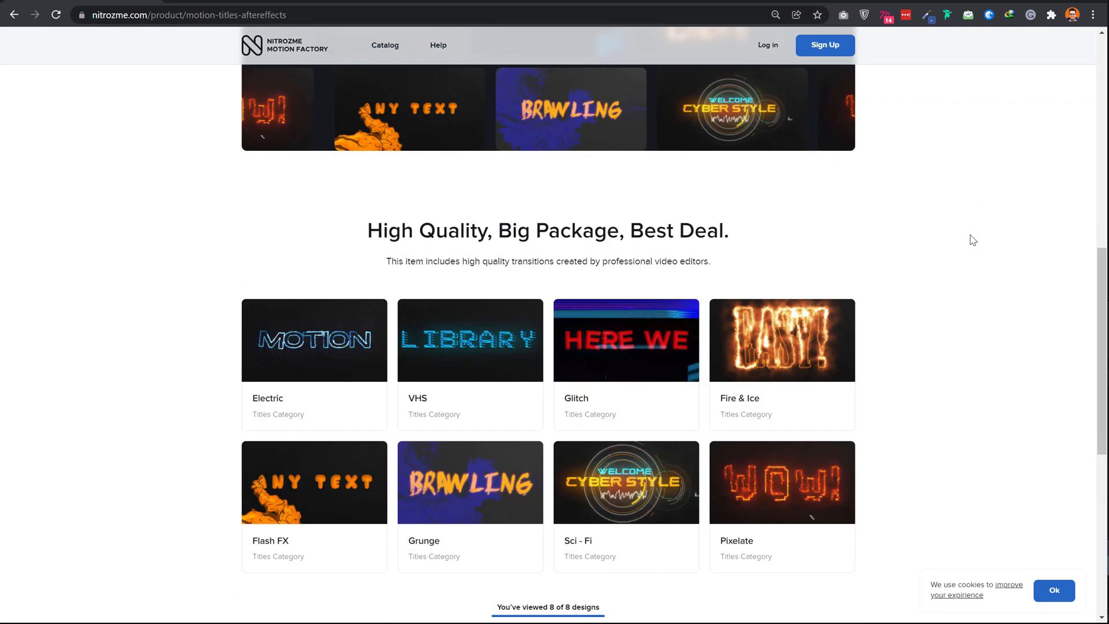
scroll(down, 3)
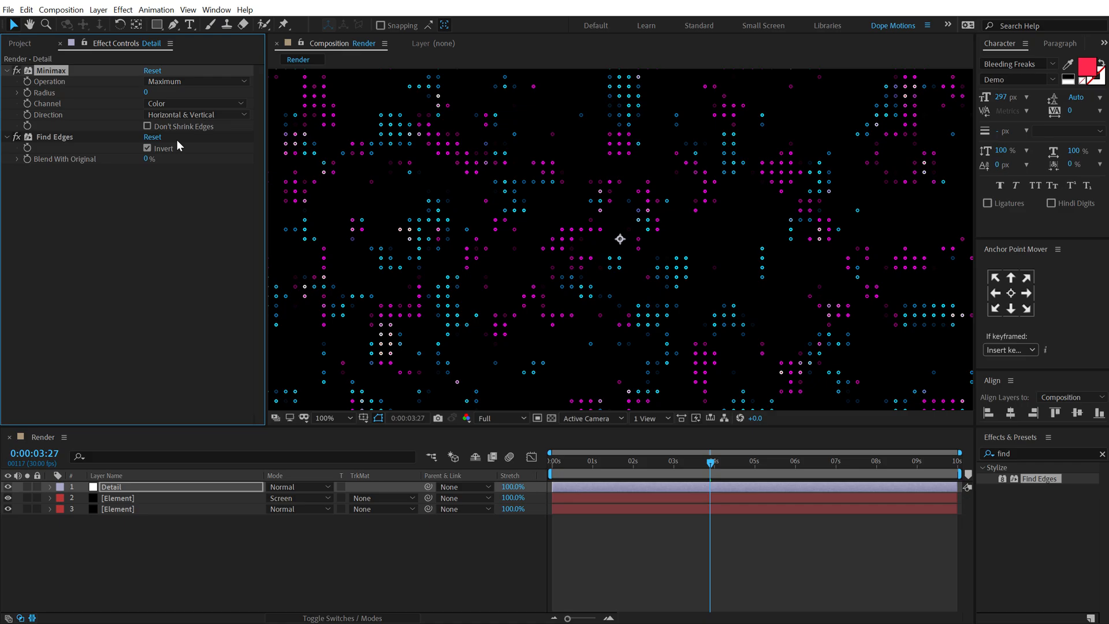
Step: Create a solid named BG and apply the Fill effect to it
click(118, 498)
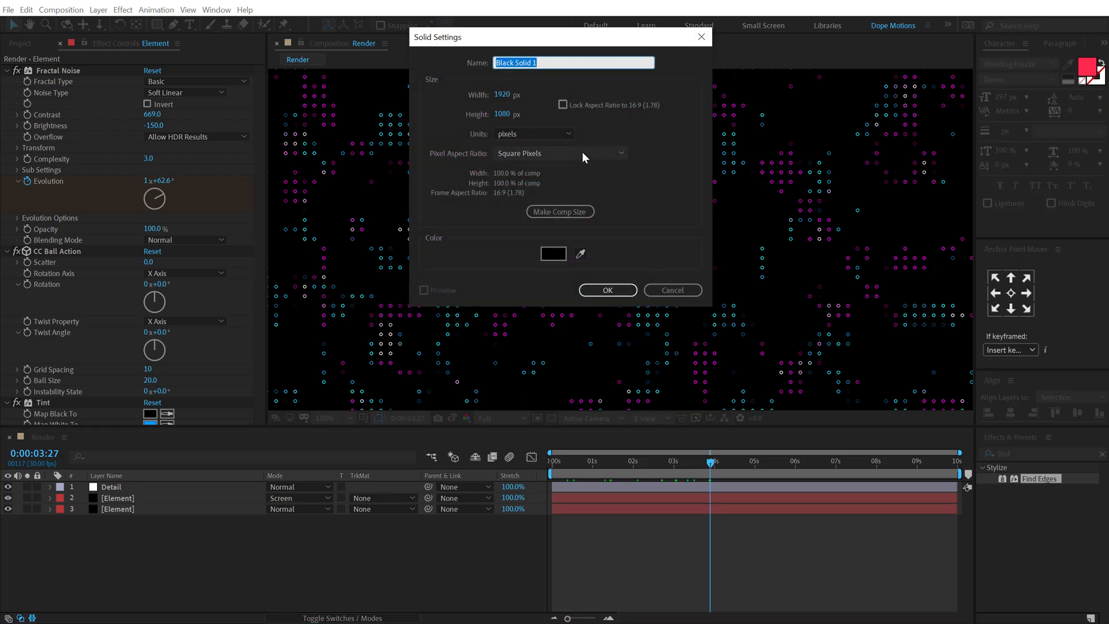
text(BG)
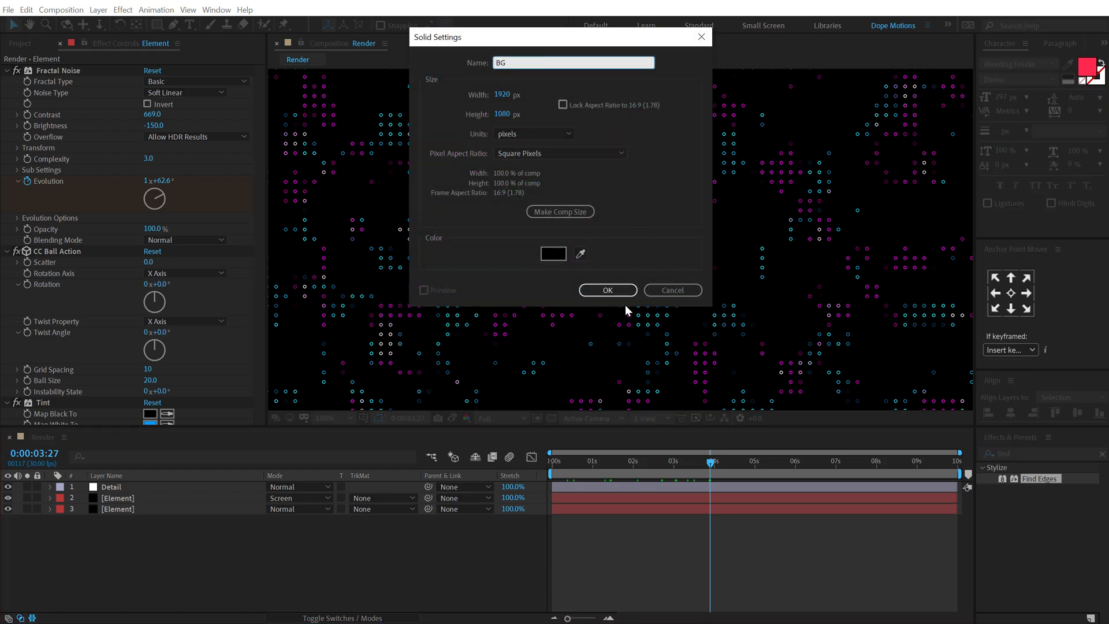
click(607, 289)
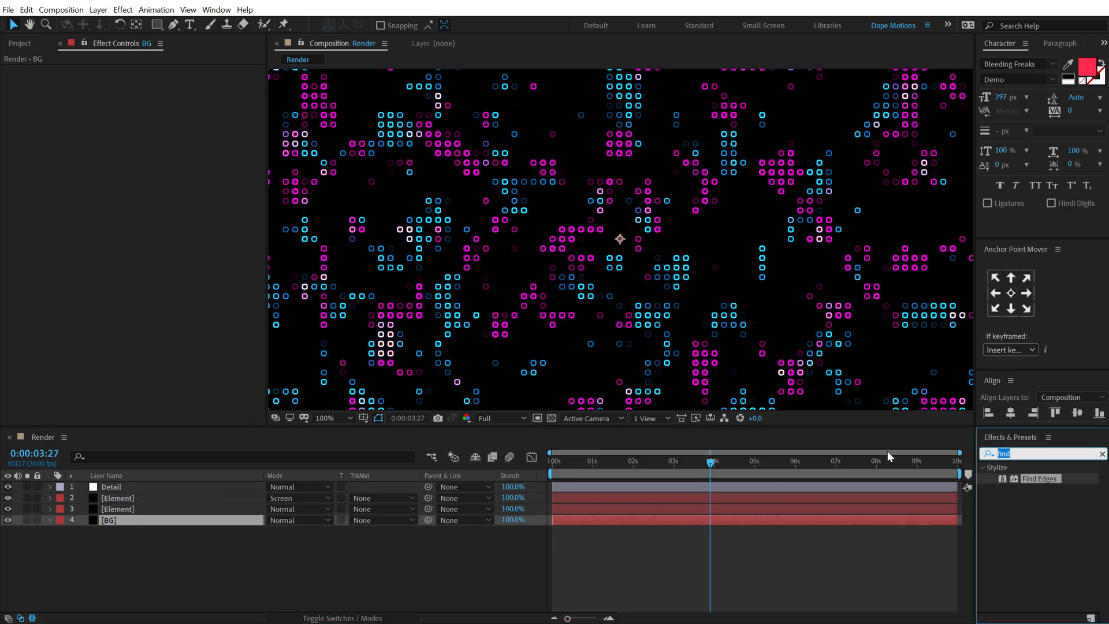
text(fill)
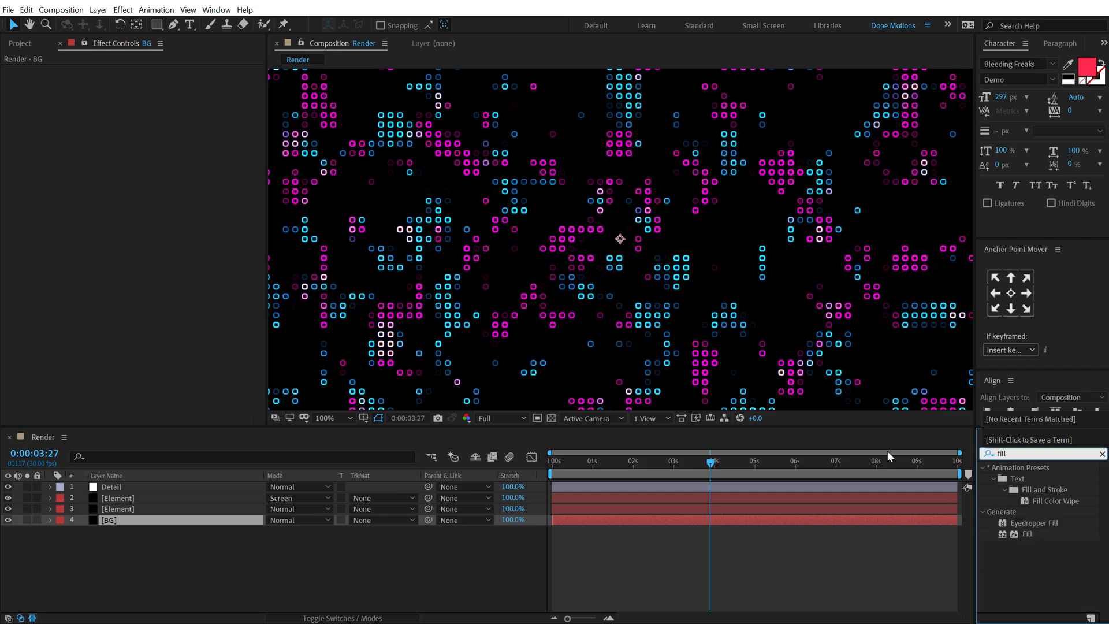
double_click(1026, 533)
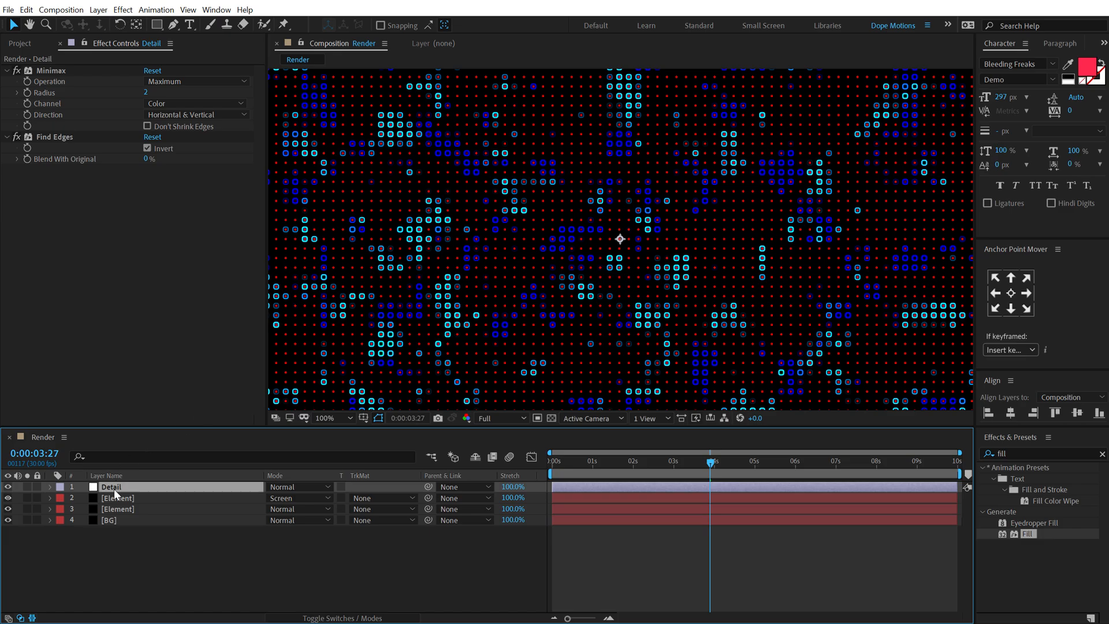
Step: Set the BG fill to dark navy #040915 and blend it in Add mode over the dots
click(110, 520)
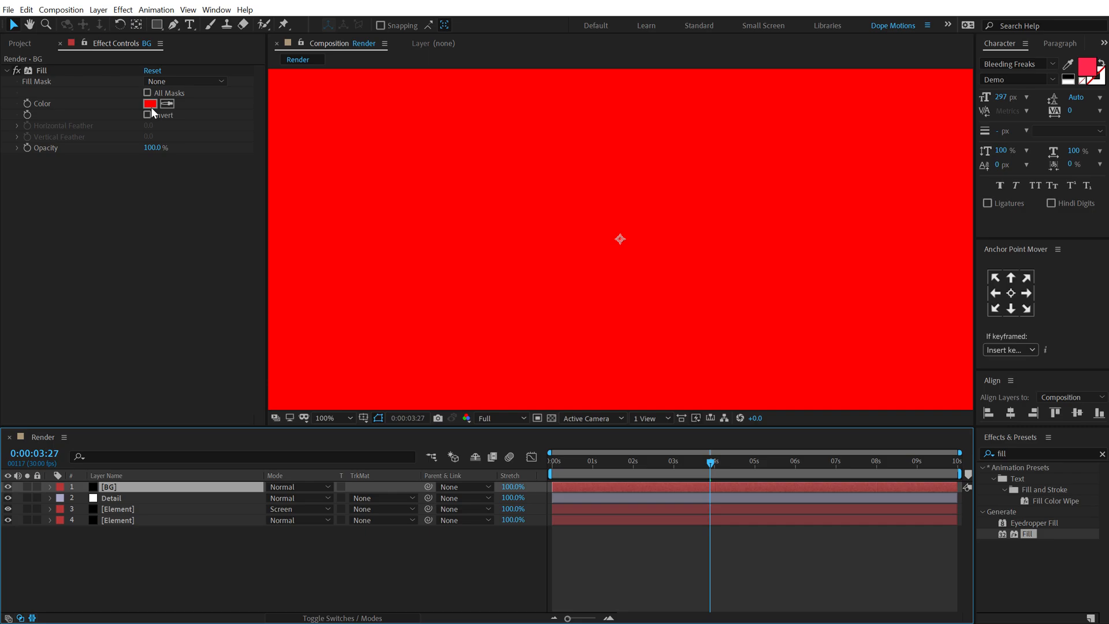
click(150, 103)
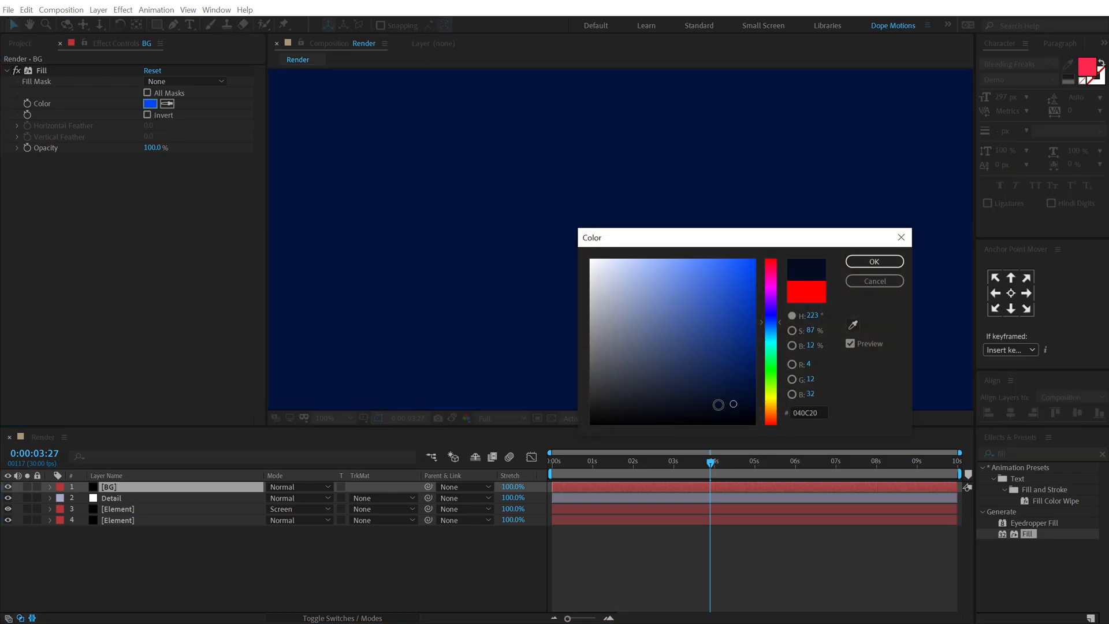
click(875, 259)
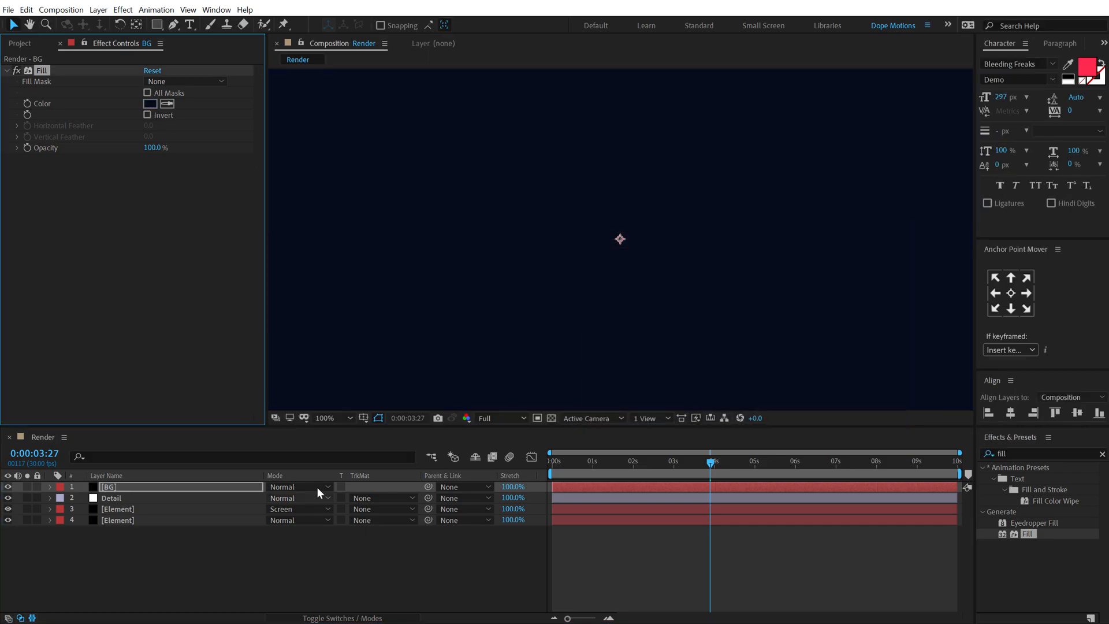
click(298, 487)
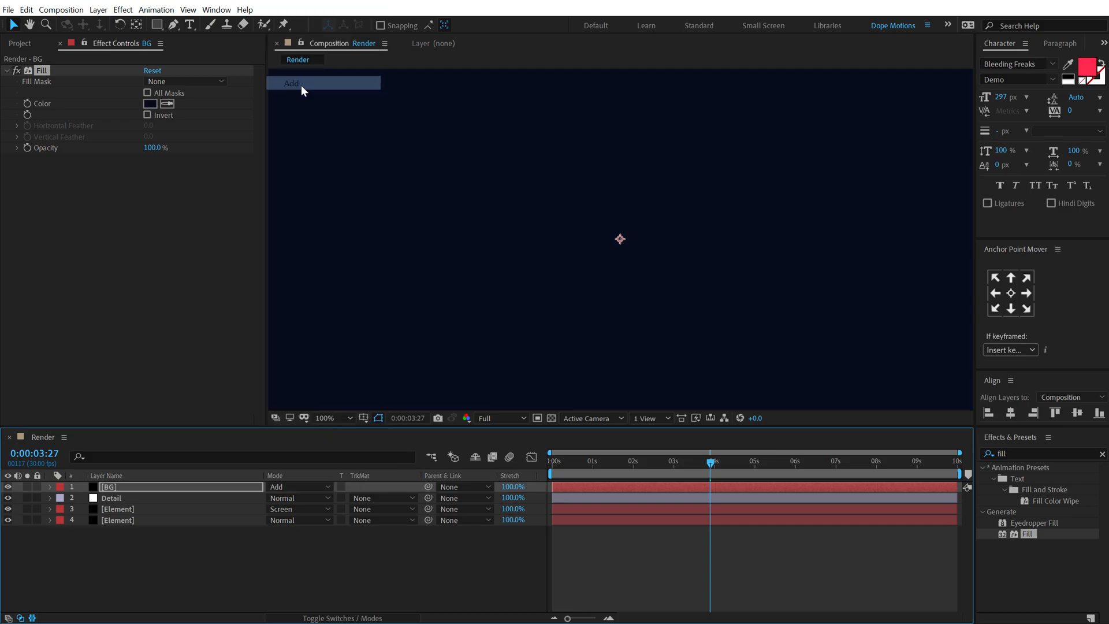
click(150, 103)
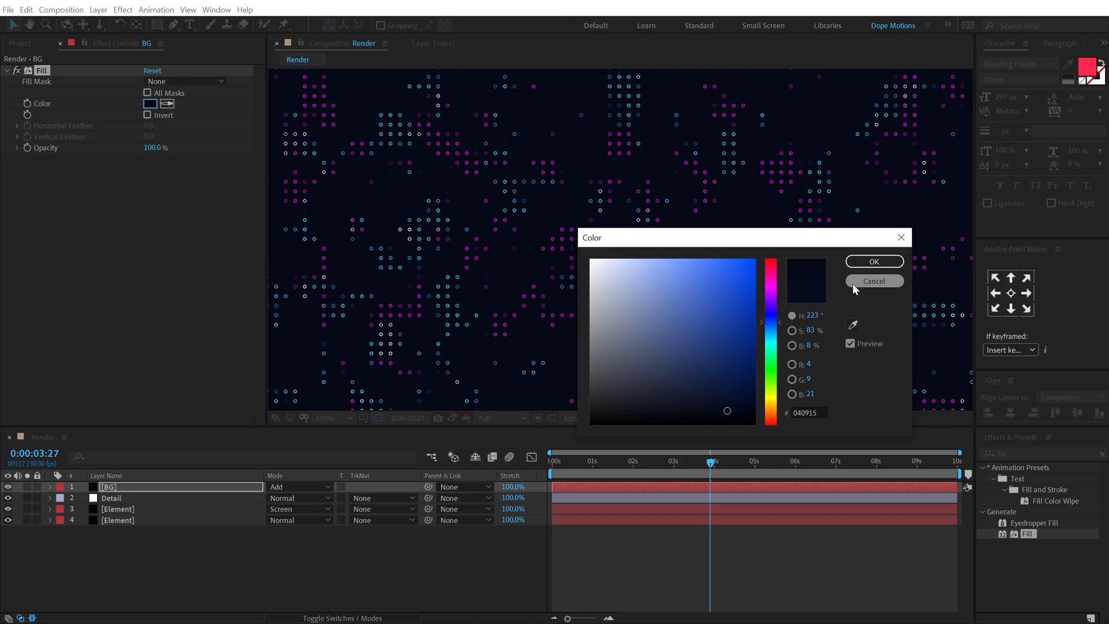
click(873, 280)
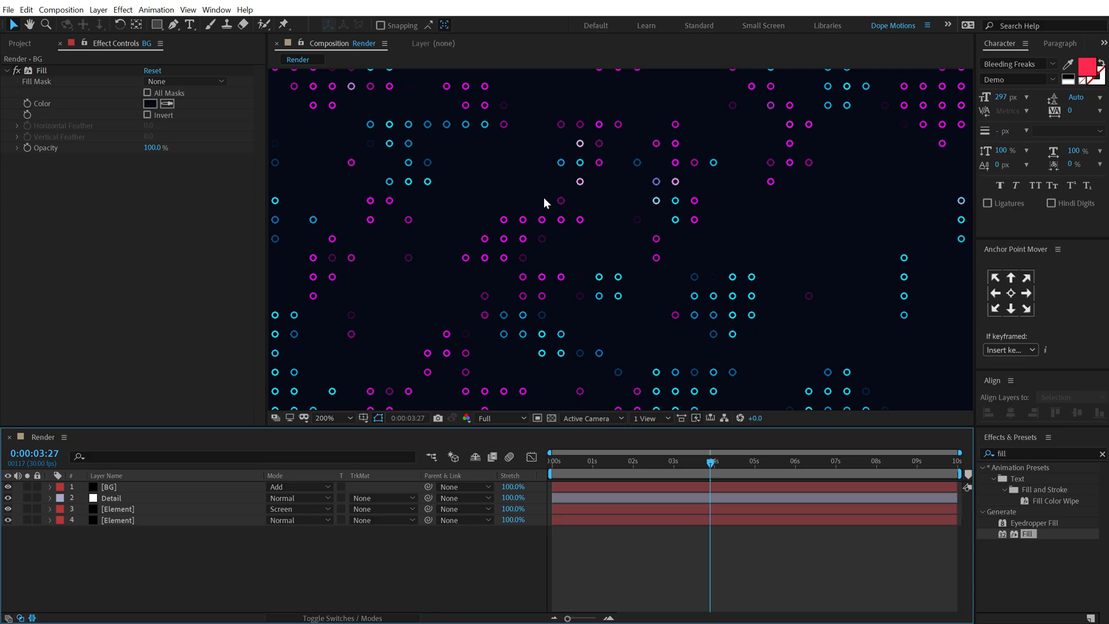
mouse_move(711, 174)
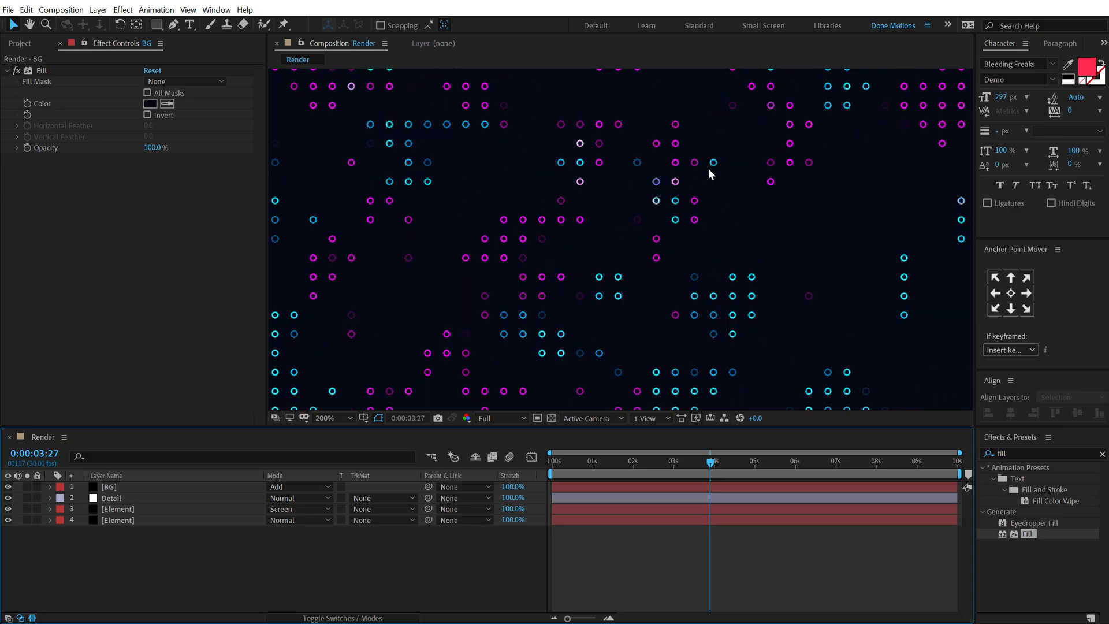
mouse_move(314, 440)
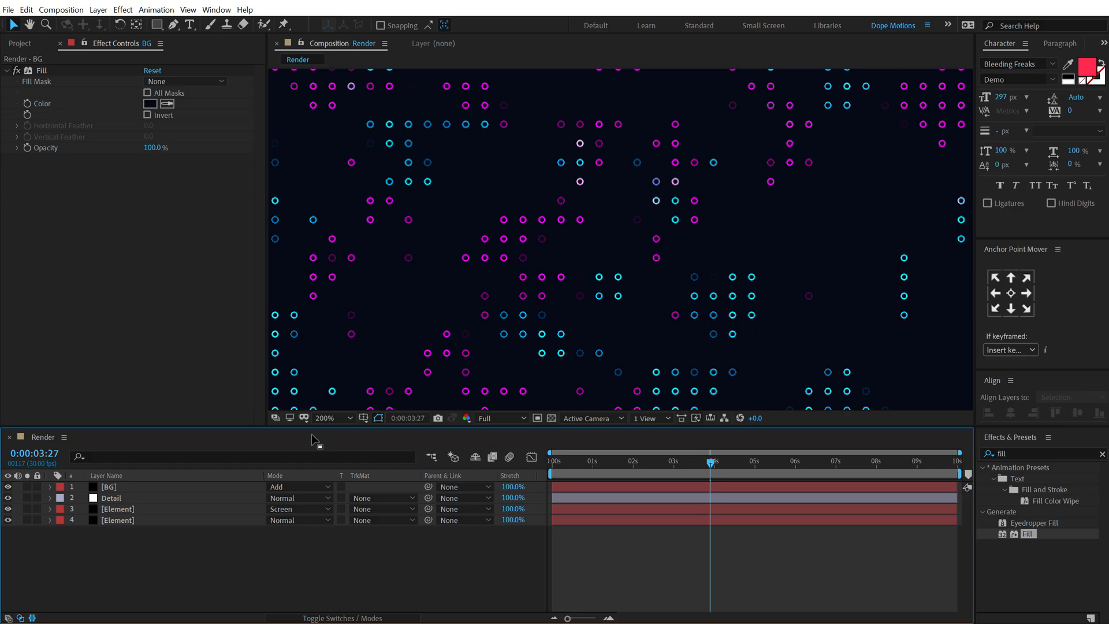
click(117, 509)
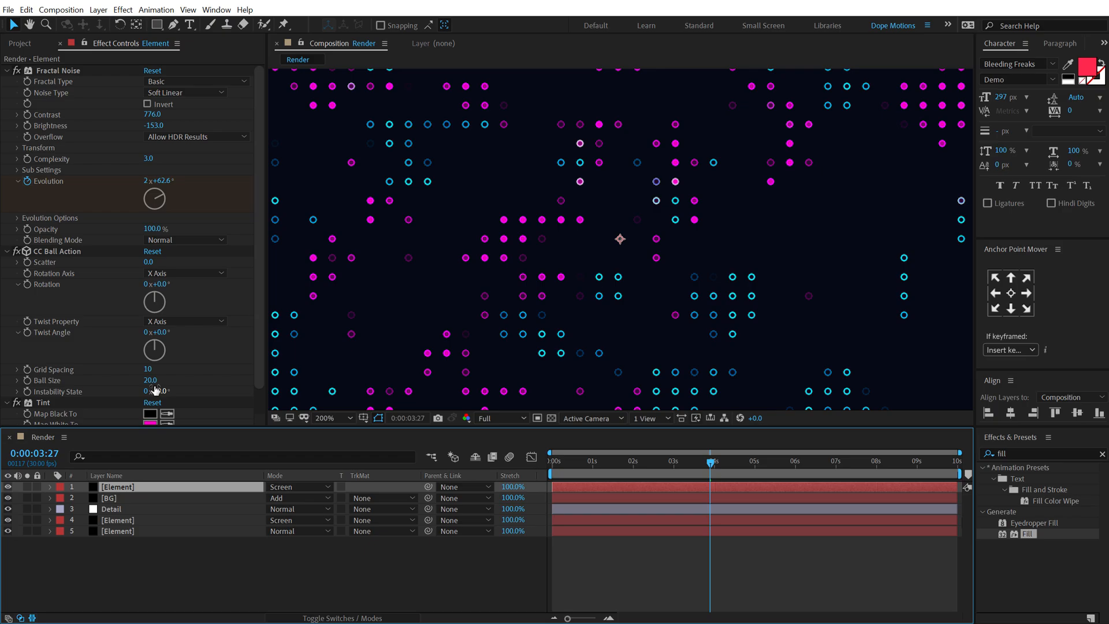
Step: On the duplicated Element set Ball Size 8, faster Evolution and a brighter tint, then preview
drag(154, 386, 146, 389)
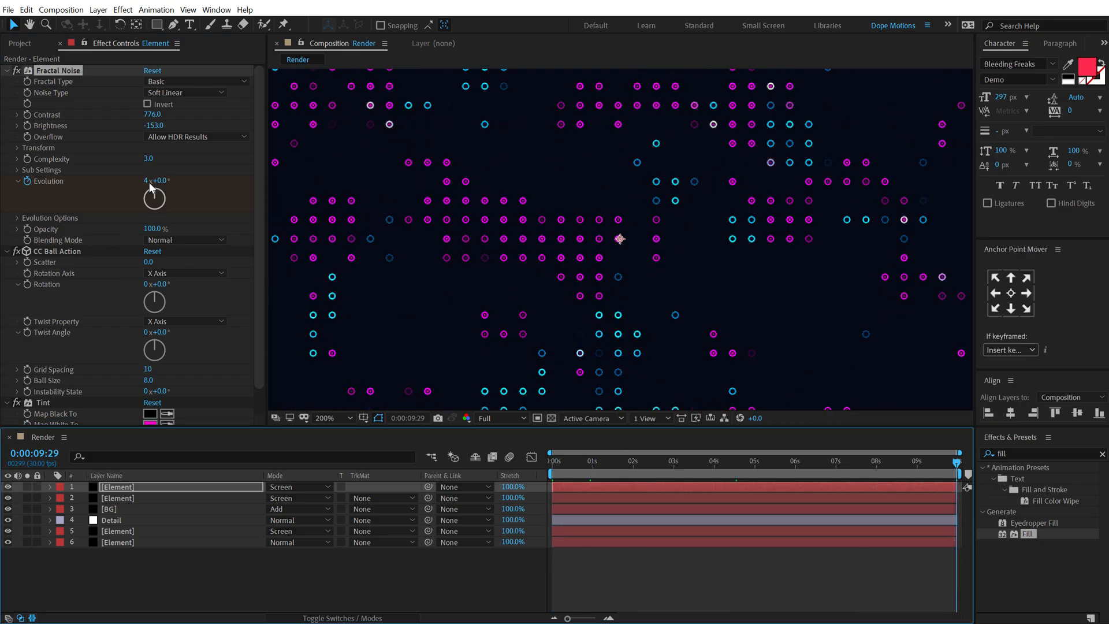
drag(153, 180, 152, 180)
text(3)
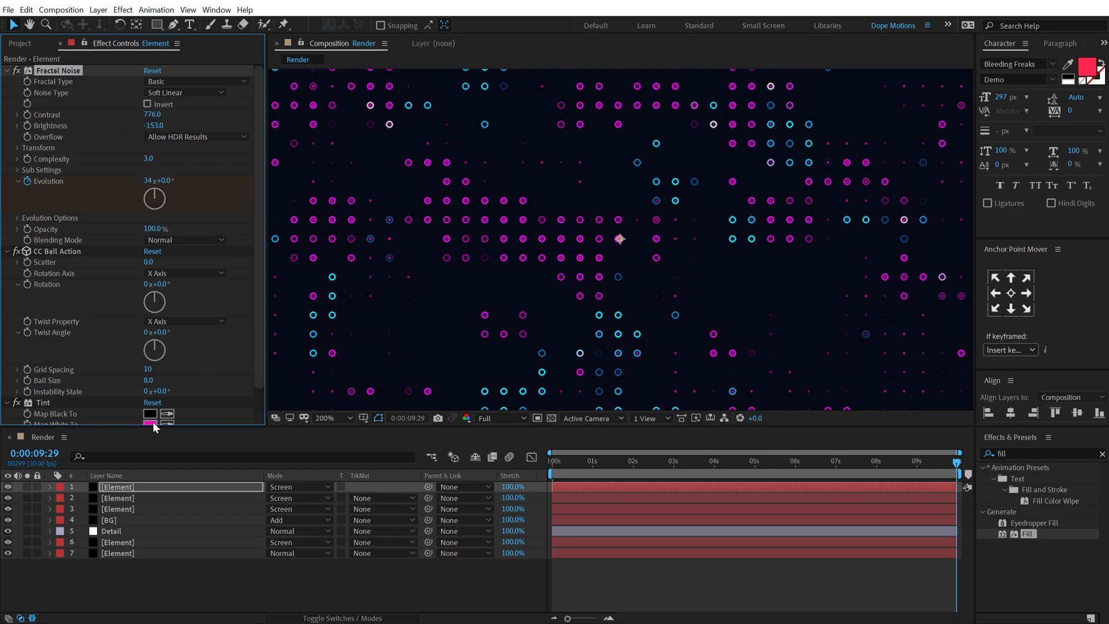
click(150, 423)
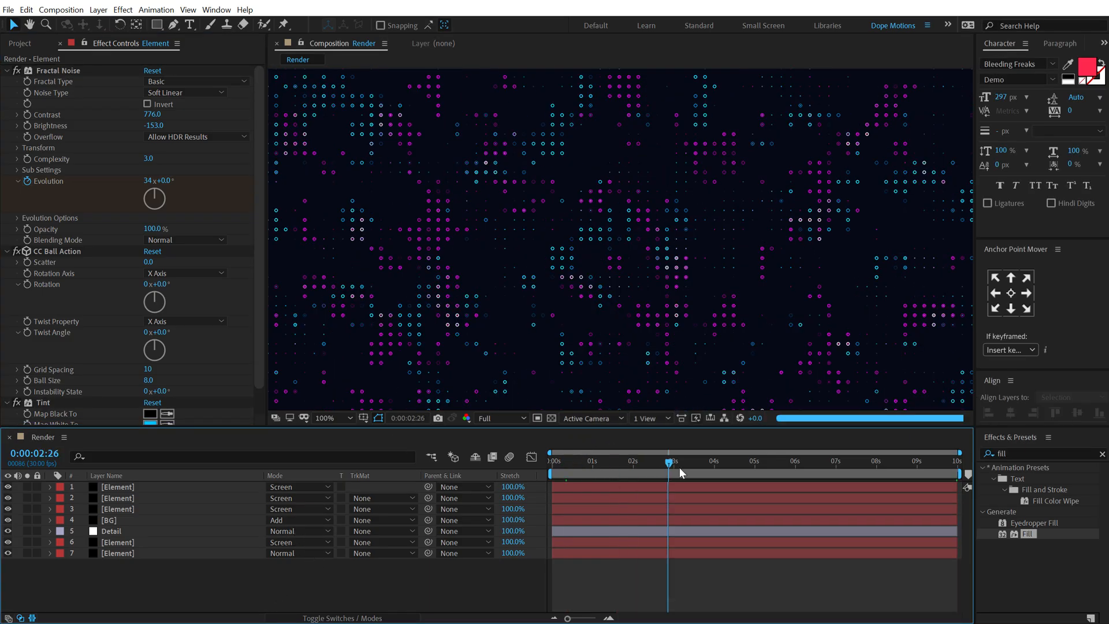
drag(668, 463, 806, 463)
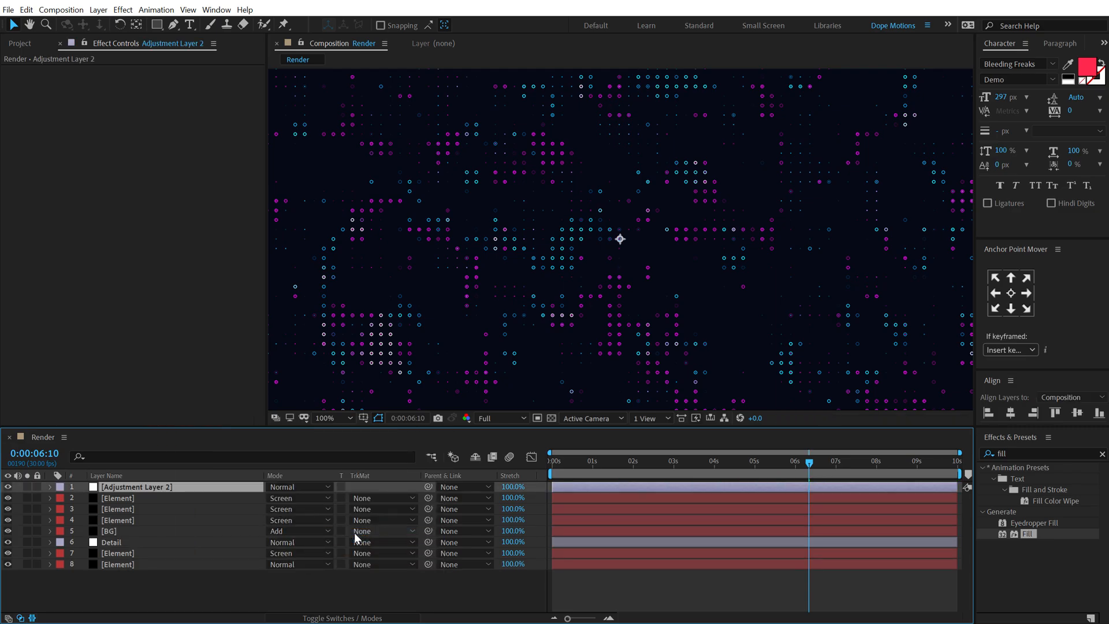
Step: Name the Addons layer and set its second Glow radius to 60
text(Addons)
text(glow)
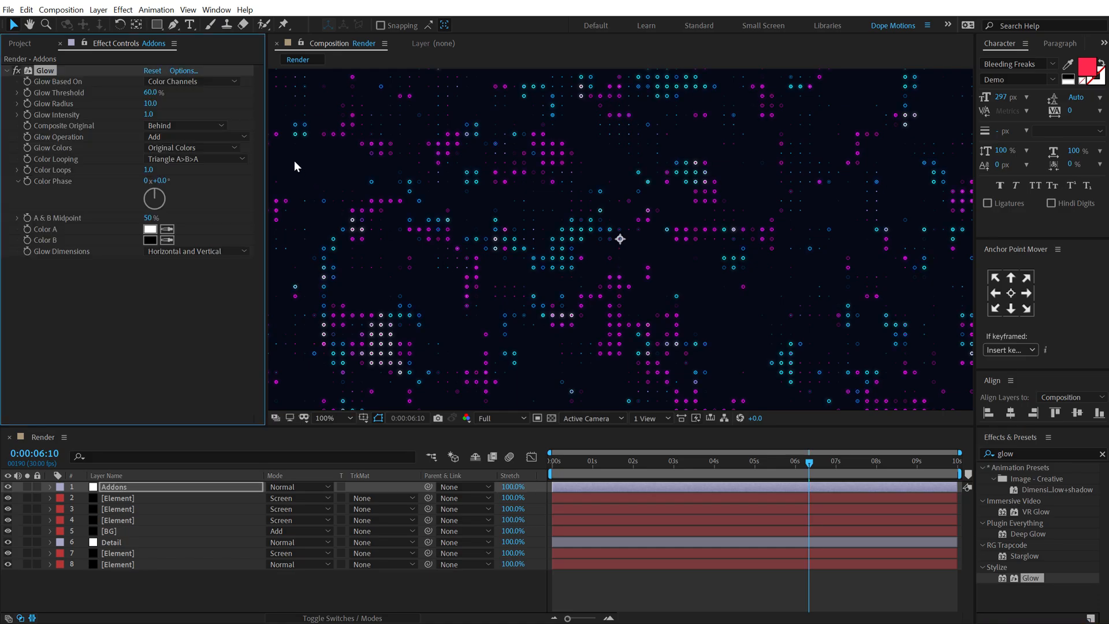
click(152, 103)
text(20)
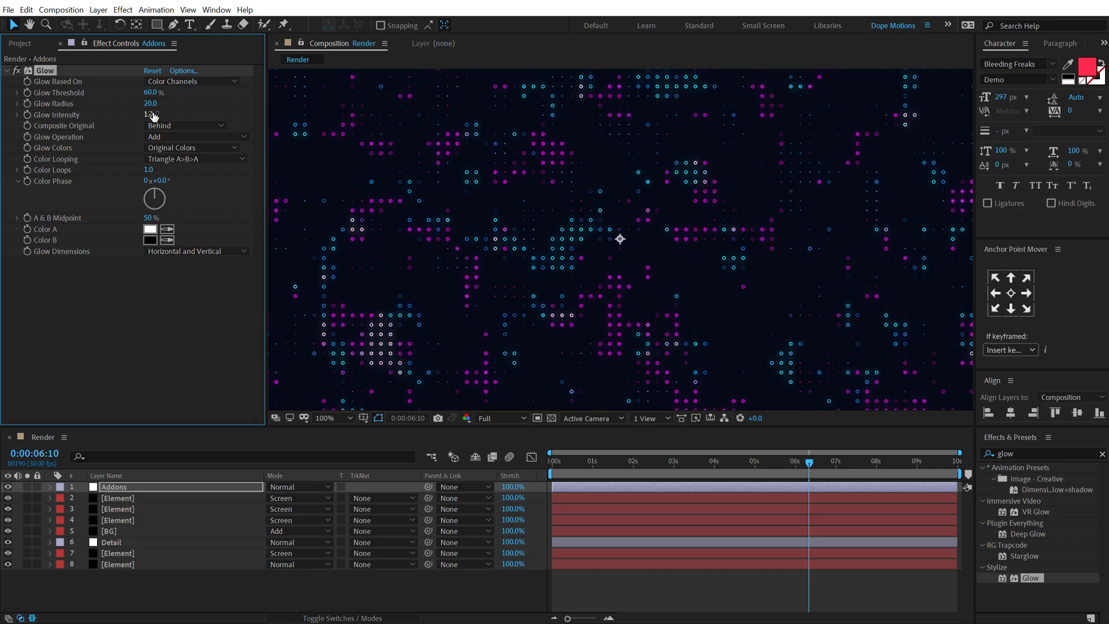
drag(153, 103, 146, 103)
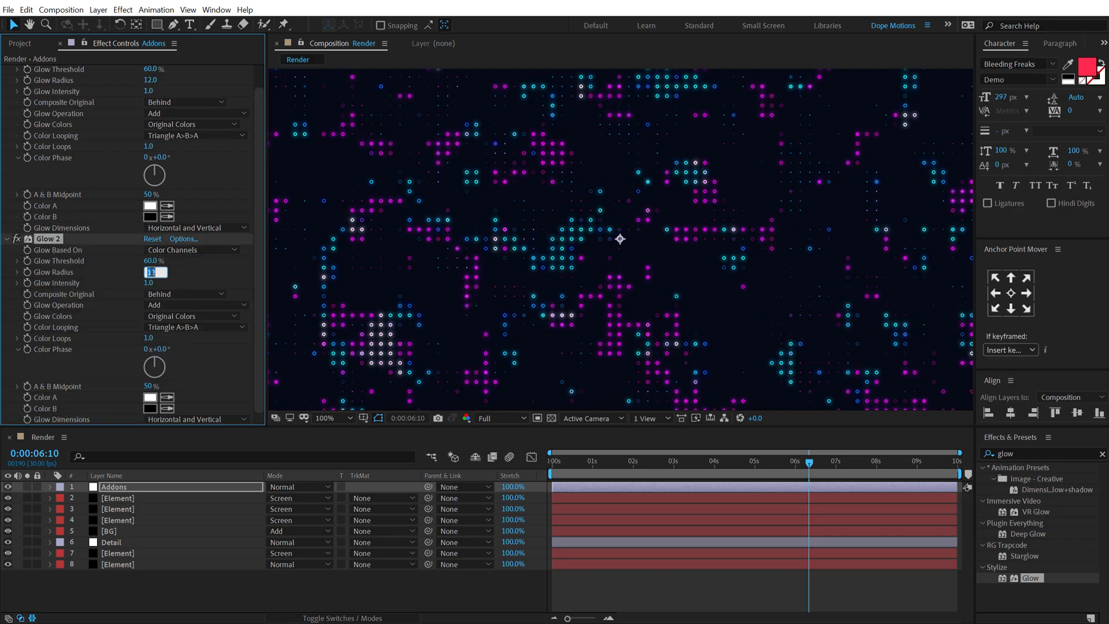
text(600)
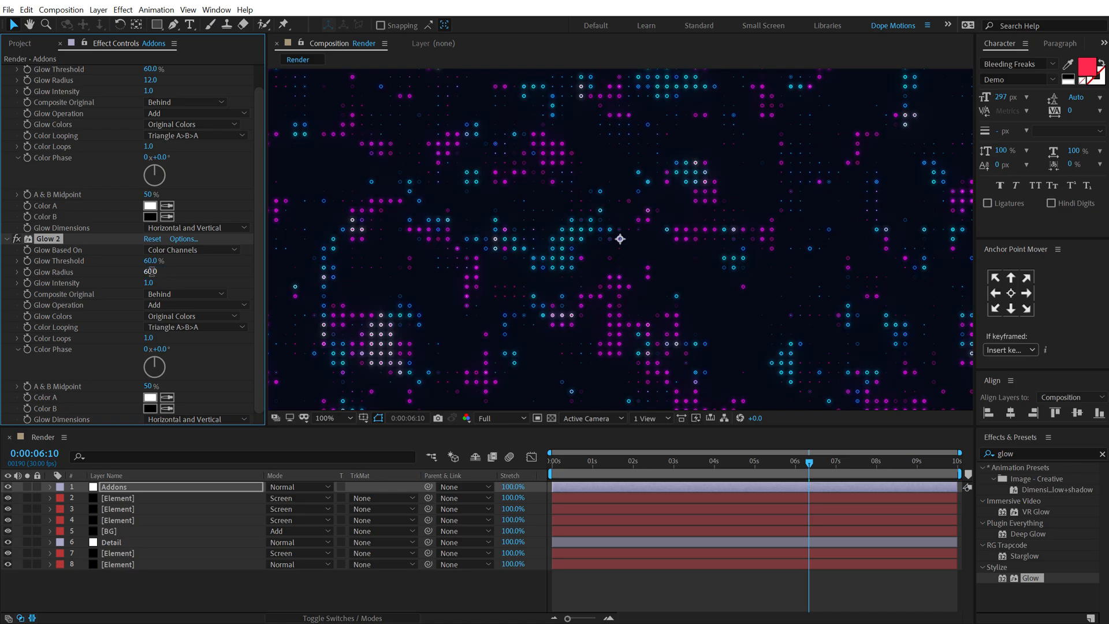
Step: Raise the project to 16 bpc and search for the Bulge effect for Addons
click(20, 43)
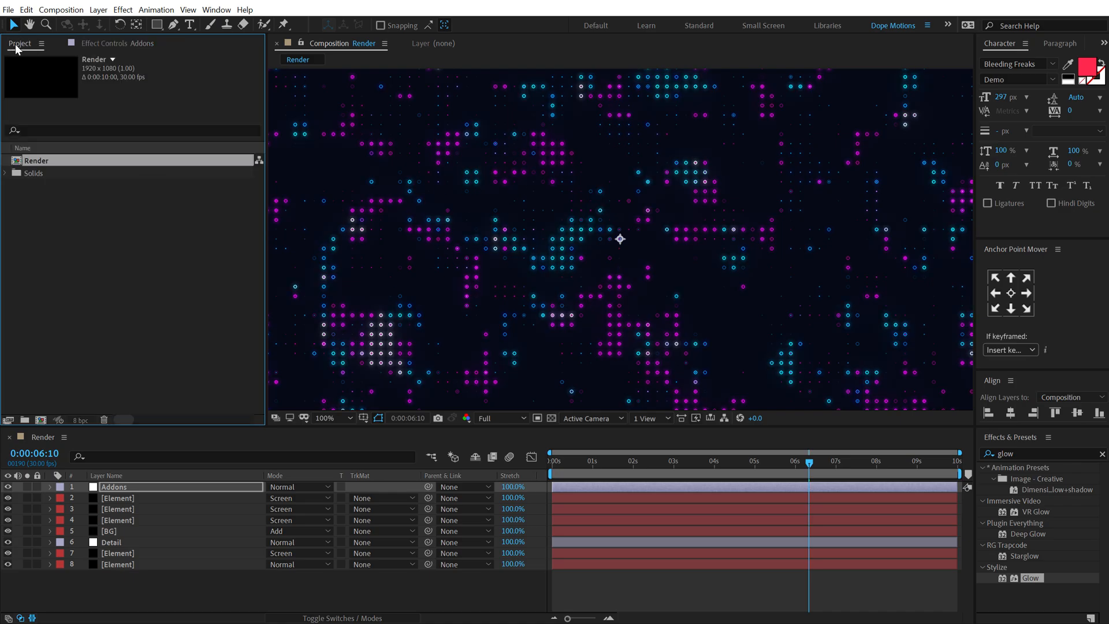
mouse_move(79, 420)
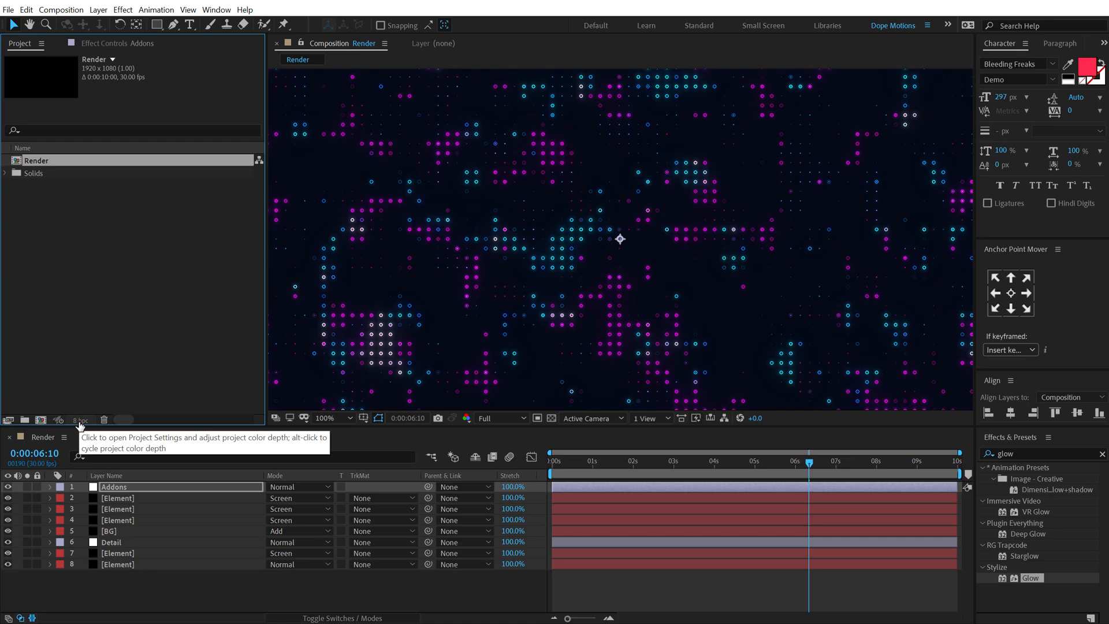
click(80, 420)
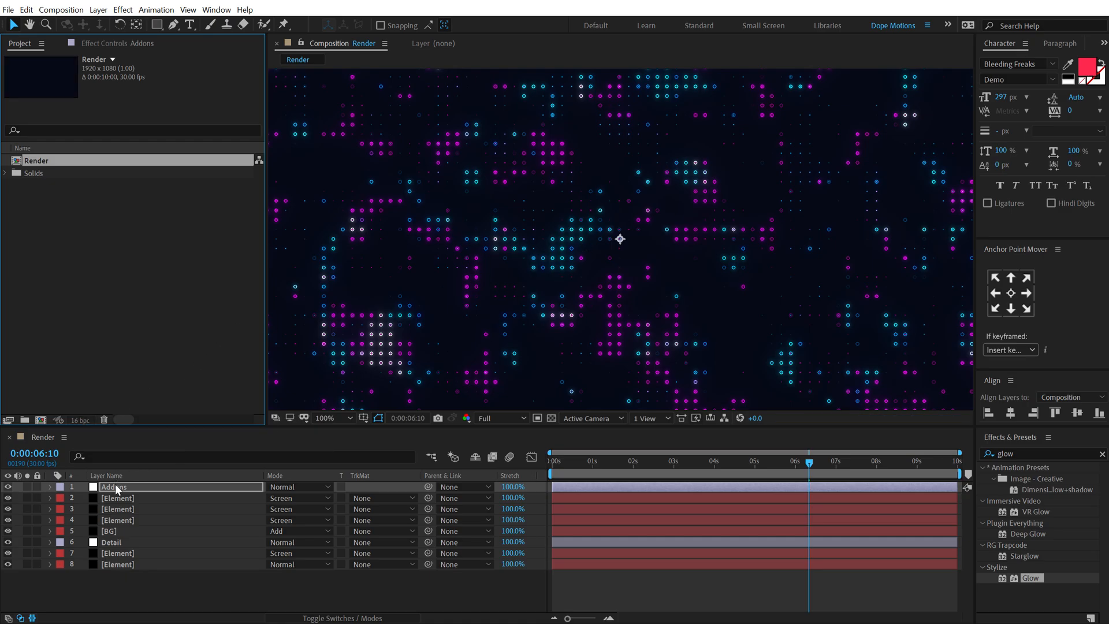
click(115, 42)
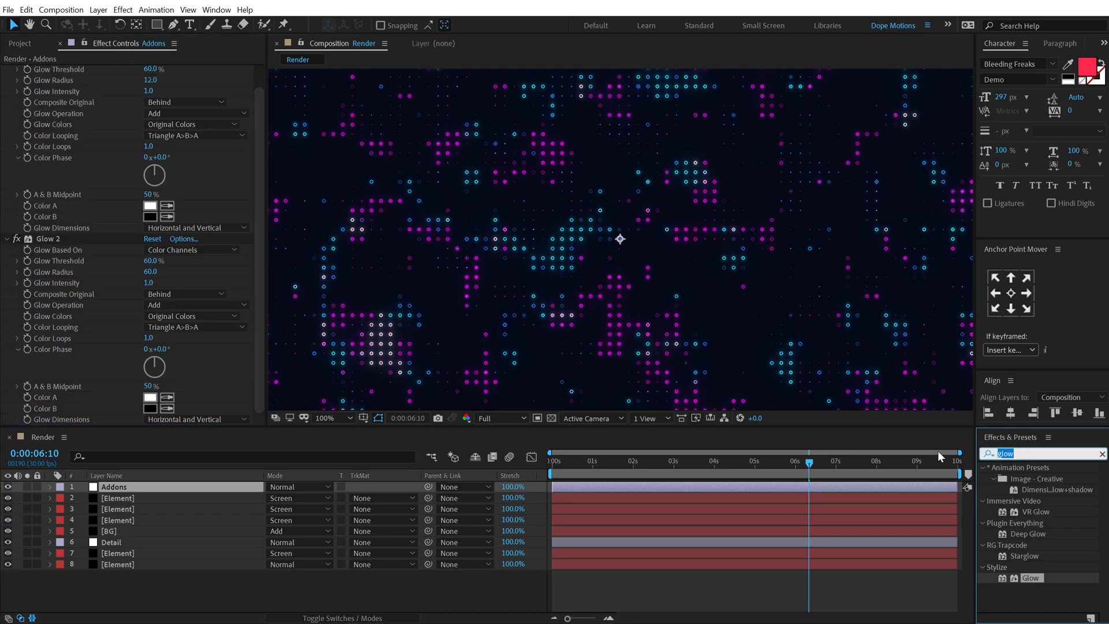
text(bul)
text(1200)
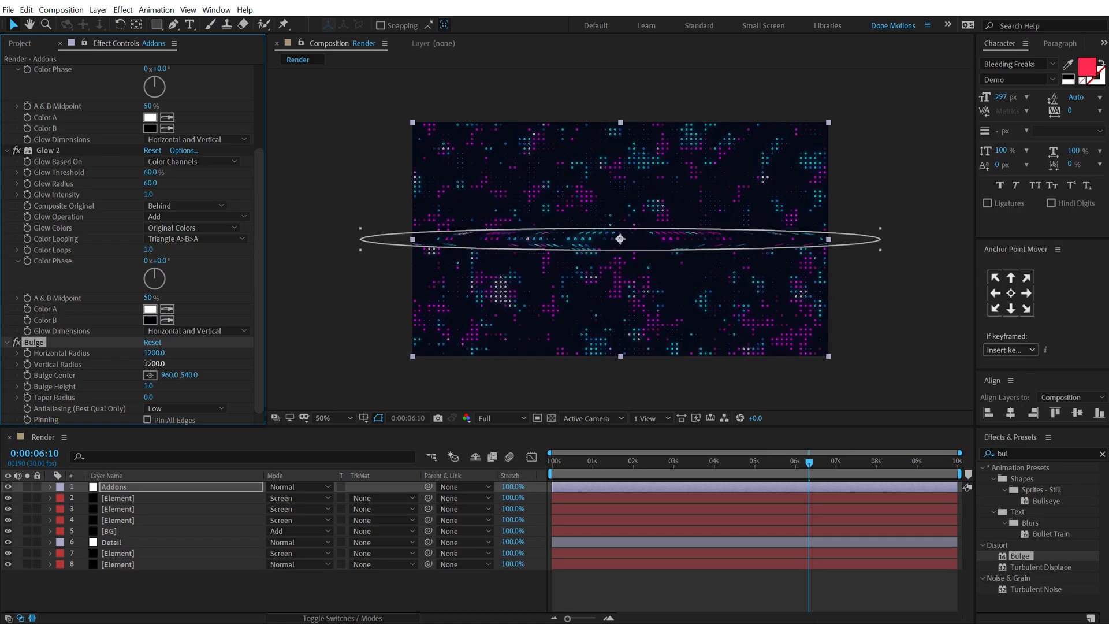
Step: Set the Bulge horizontal and vertical radius to 1200 and inspect the curved dot grid
click(572, 461)
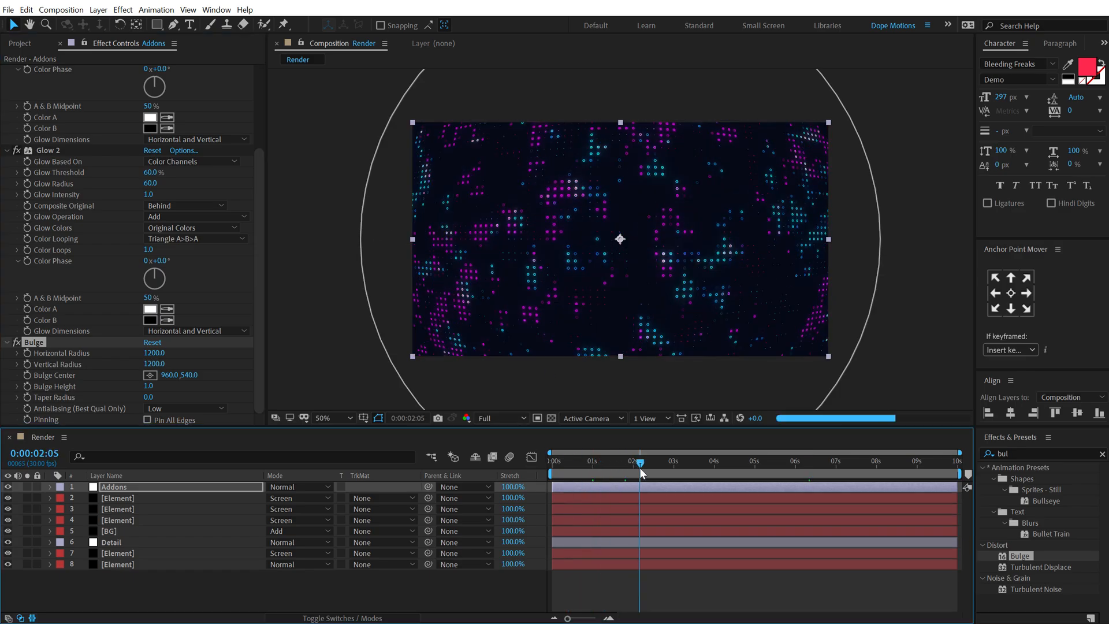
click(322, 417)
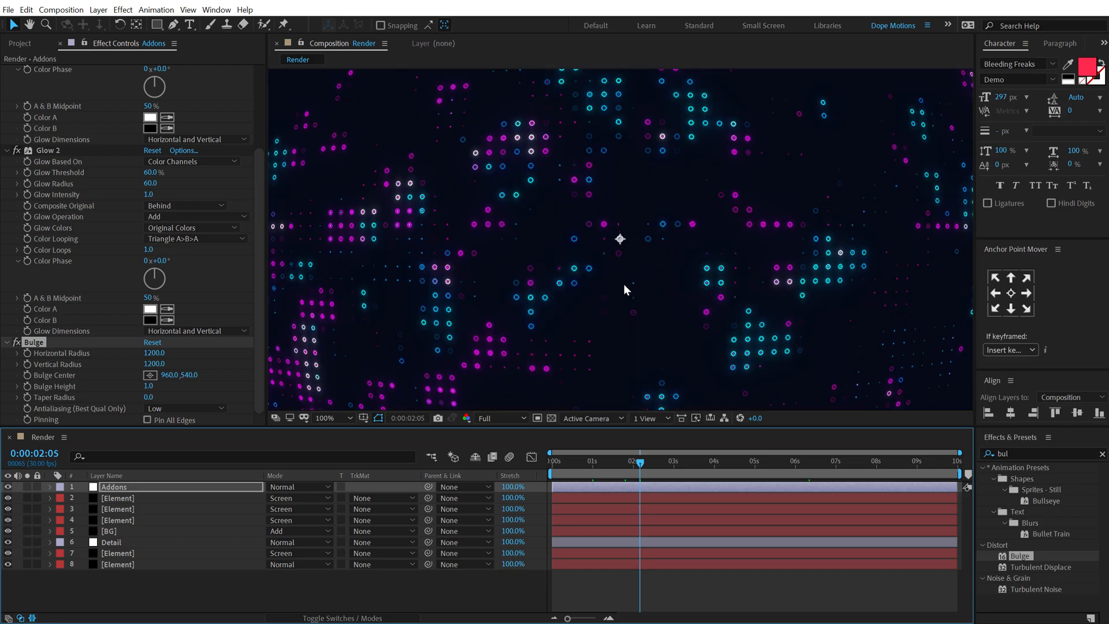
click(348, 417)
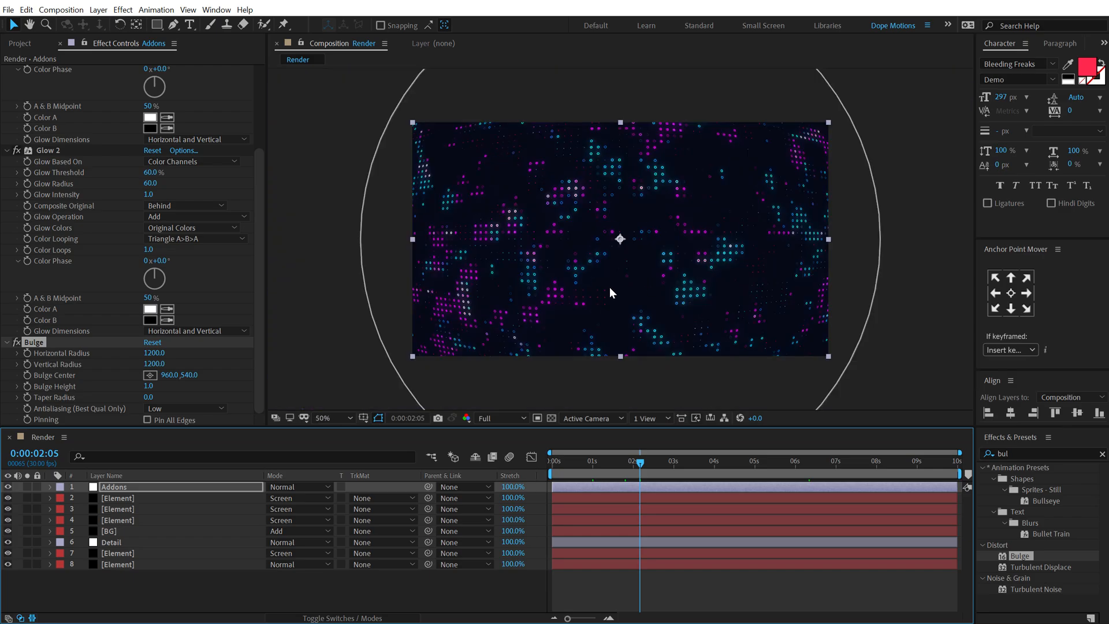
click(325, 417)
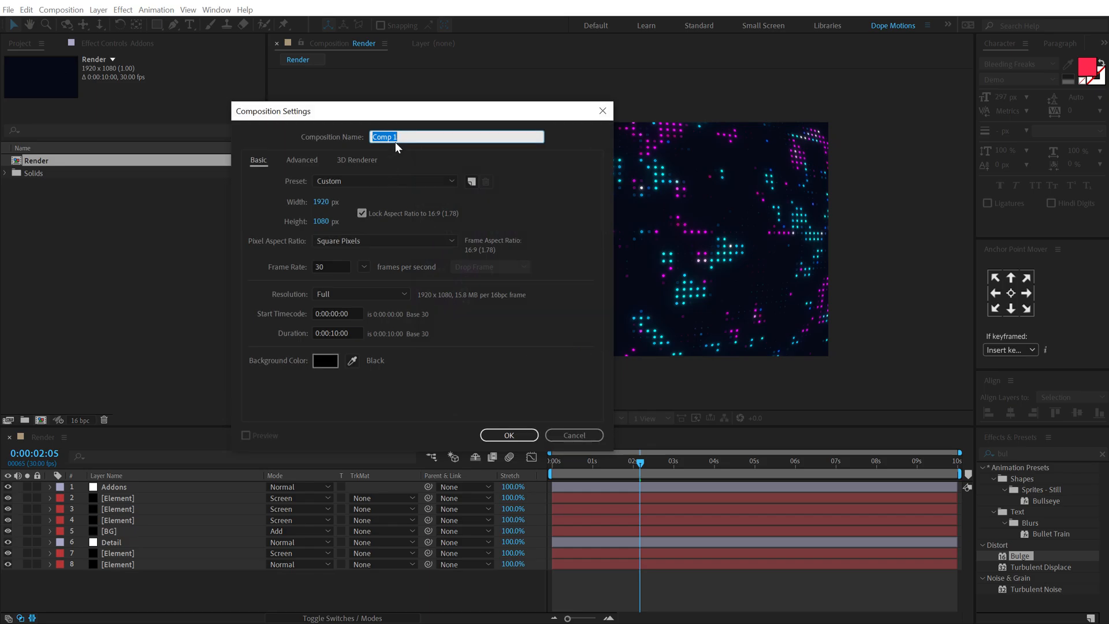
Step: Create a comp named Map containing a black solid with the Gradient Ramp effect
text(Map)
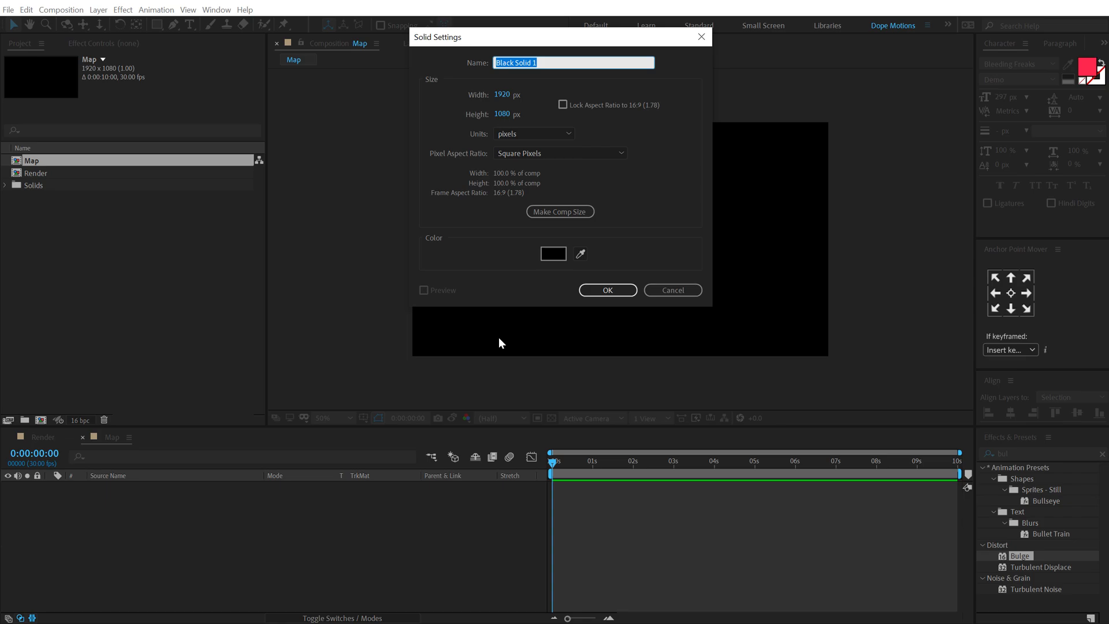
click(606, 290)
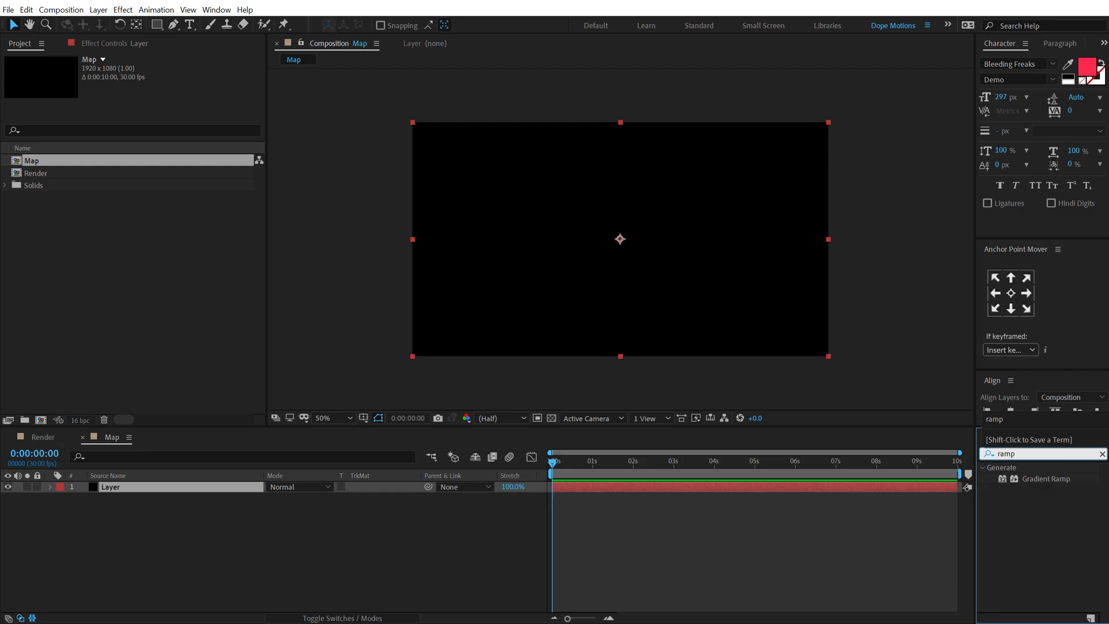
double_click(1046, 478)
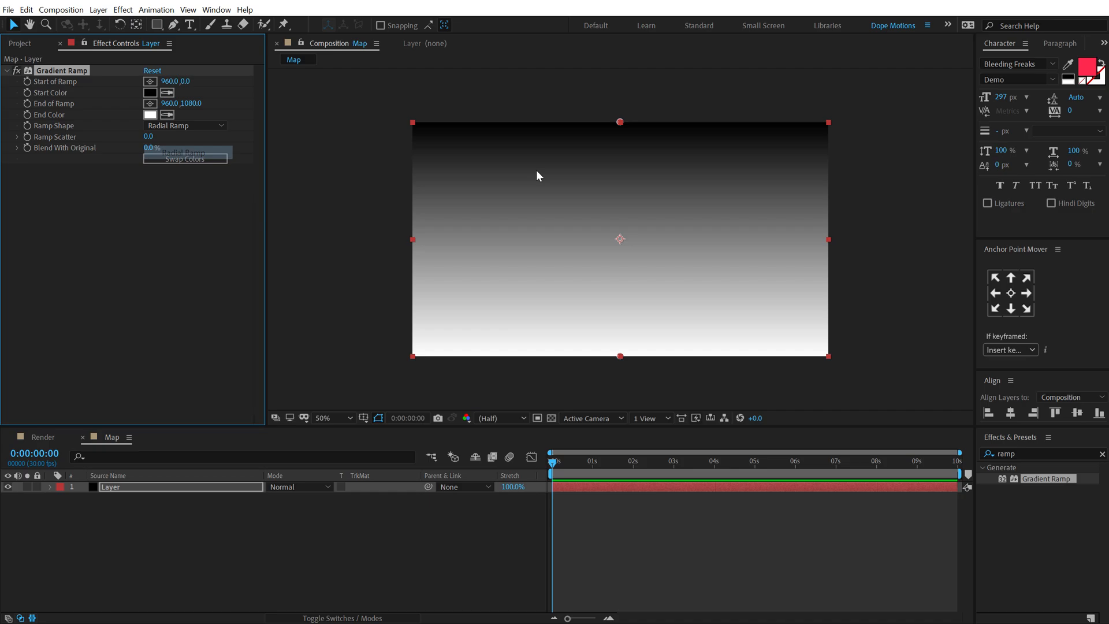
Step: Make the gradient radial with the end point pushed below frame and end colour BDBDBD grey
drag(619, 121, 619, 238)
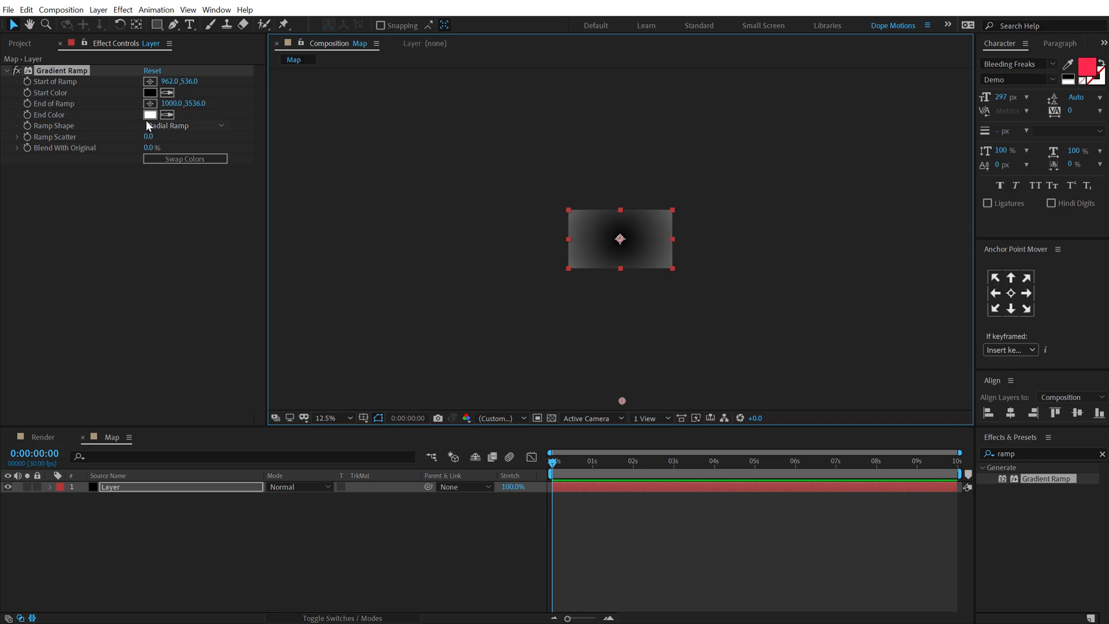
click(150, 114)
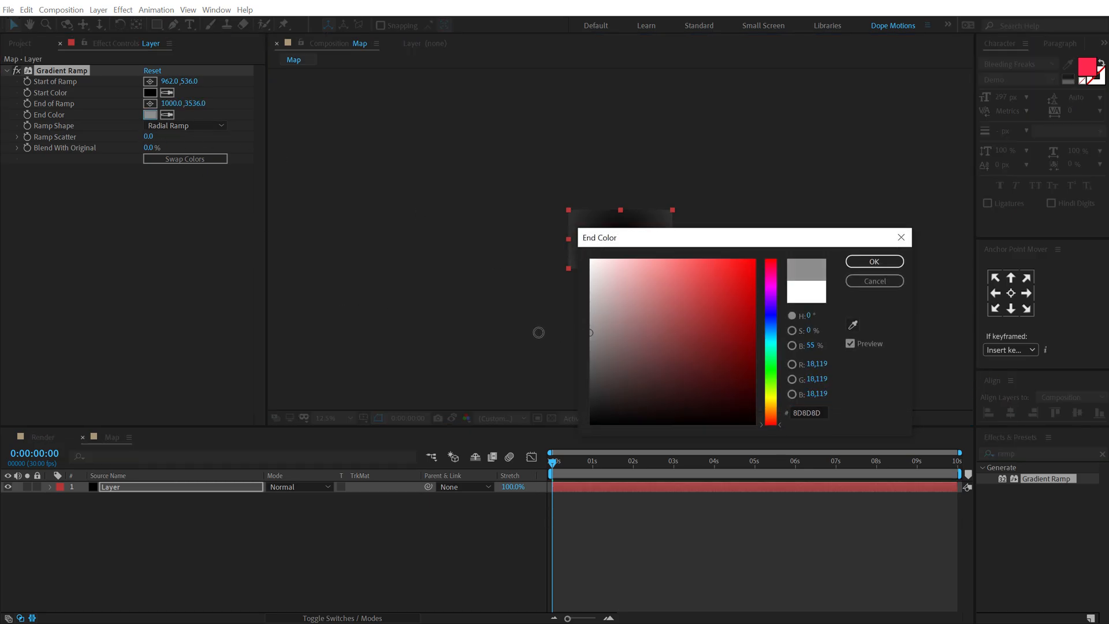
click(874, 261)
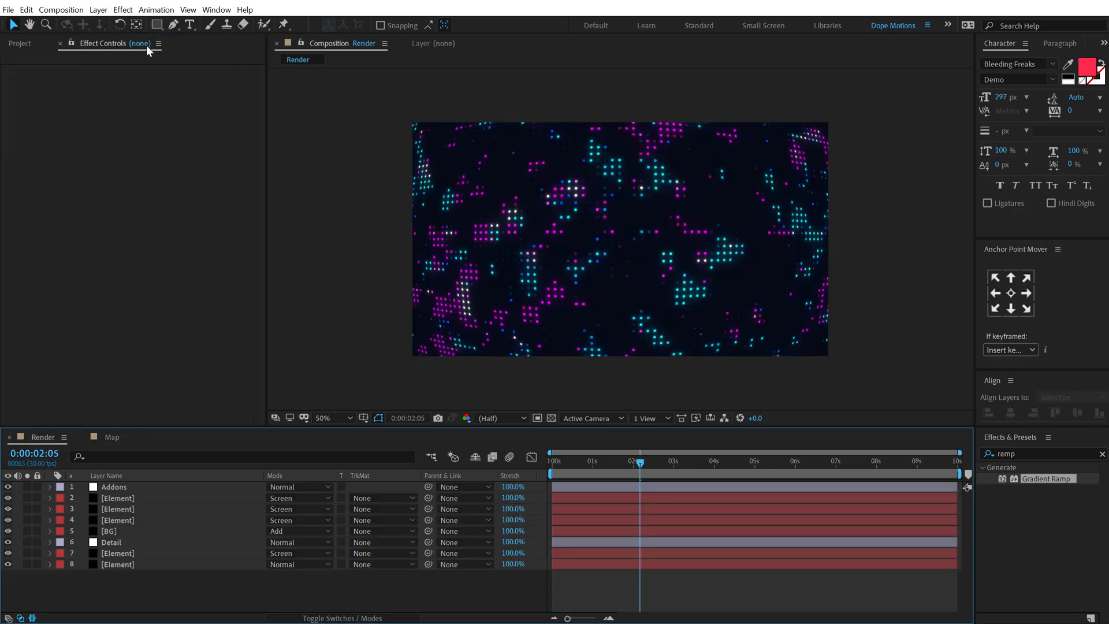
Step: Place the Map comp as a hidden layer in the Render comp above Addons
click(20, 42)
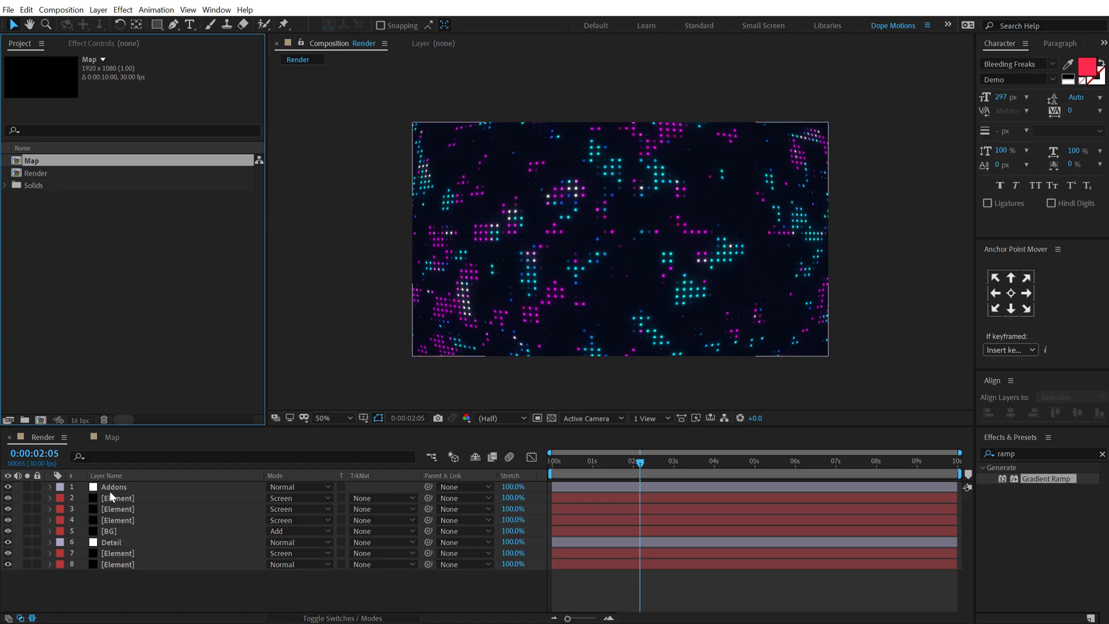
click(113, 486)
text(came)
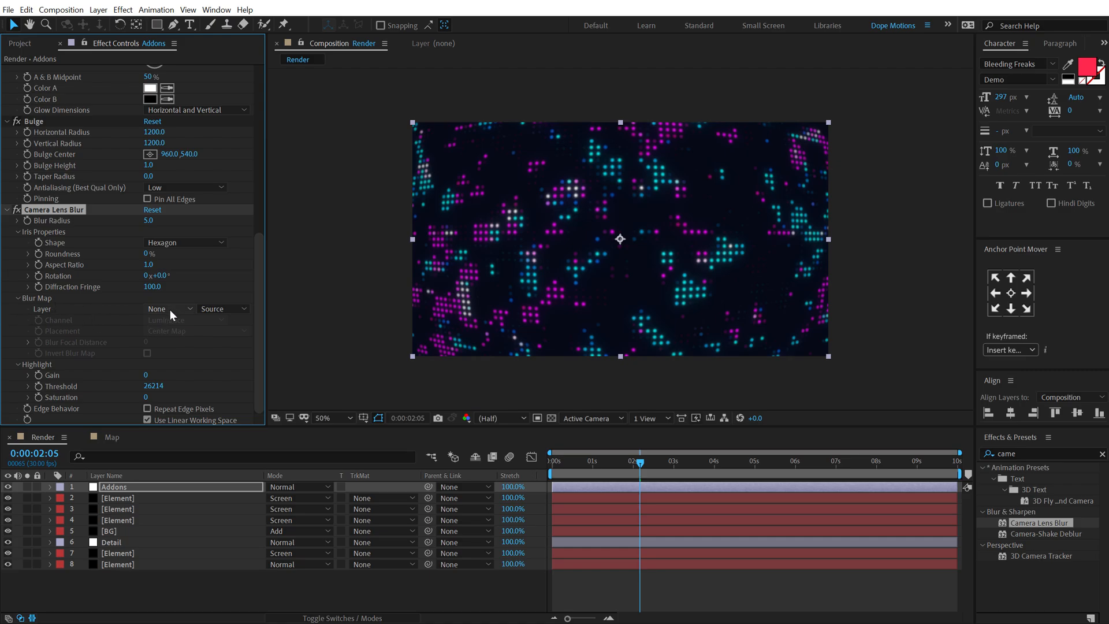
click(20, 43)
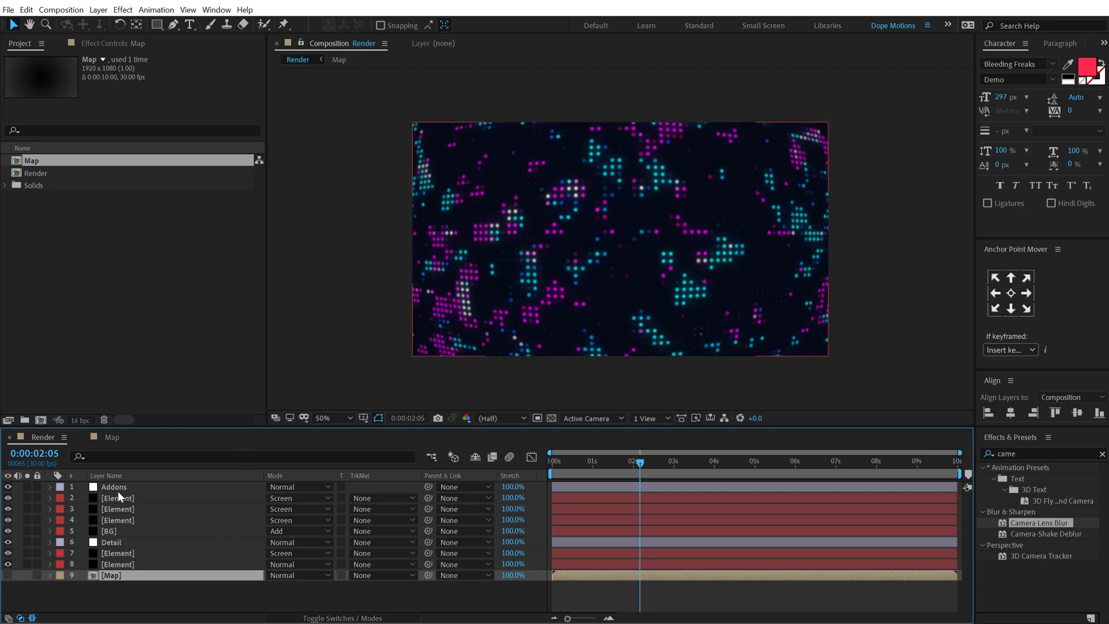
click(113, 487)
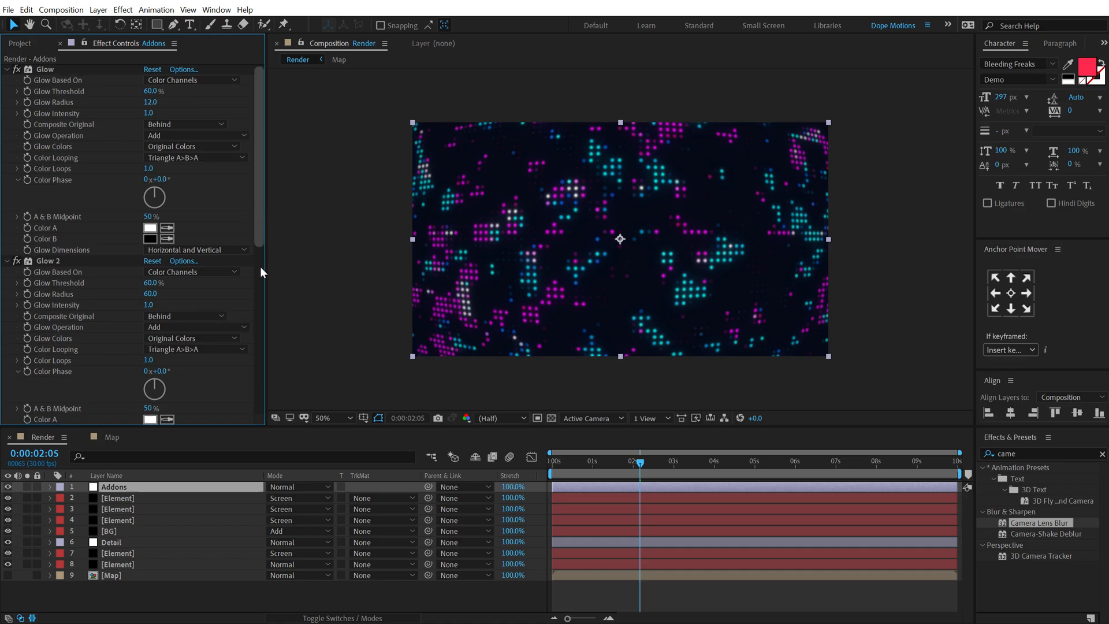
Step: Drive the Camera Lens Blur on Addons with the Map layer at blur radius 100
scroll(down, 3)
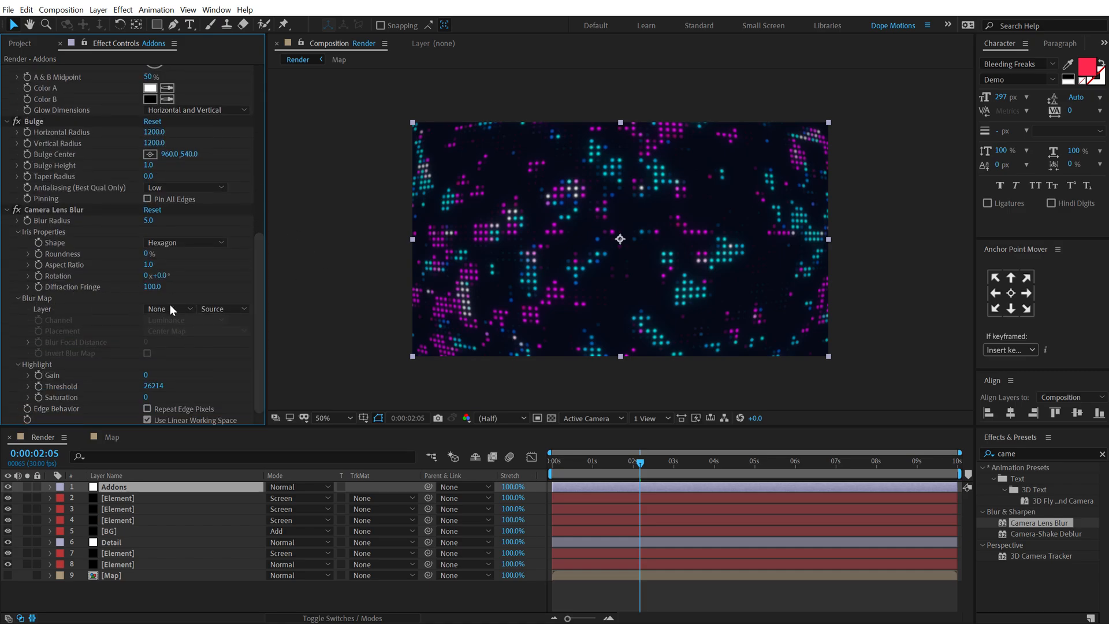
click(168, 309)
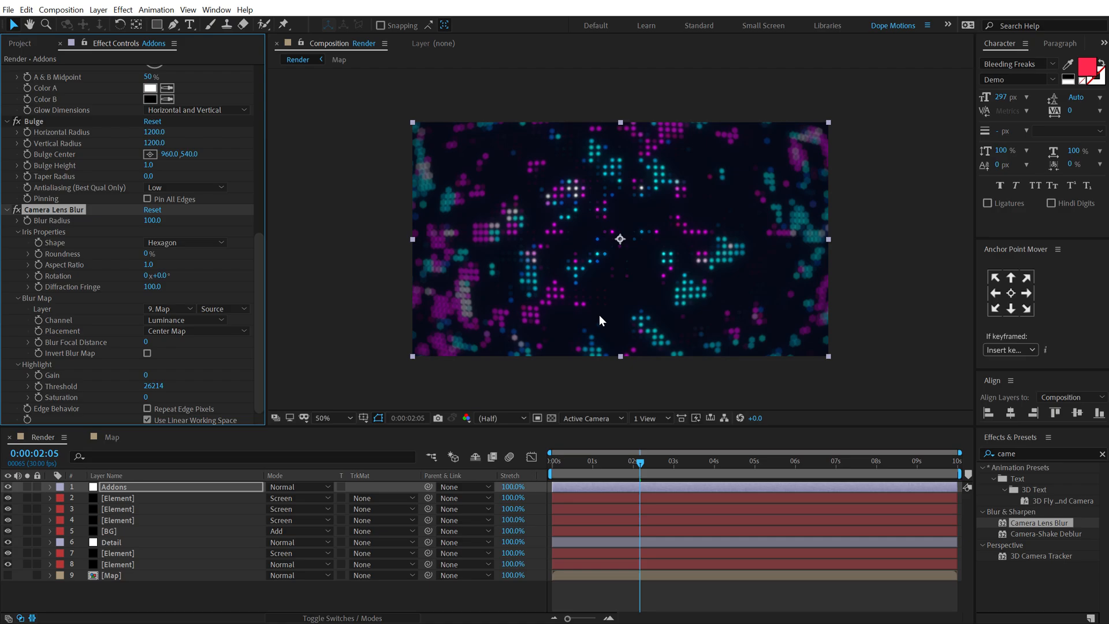
click(323, 417)
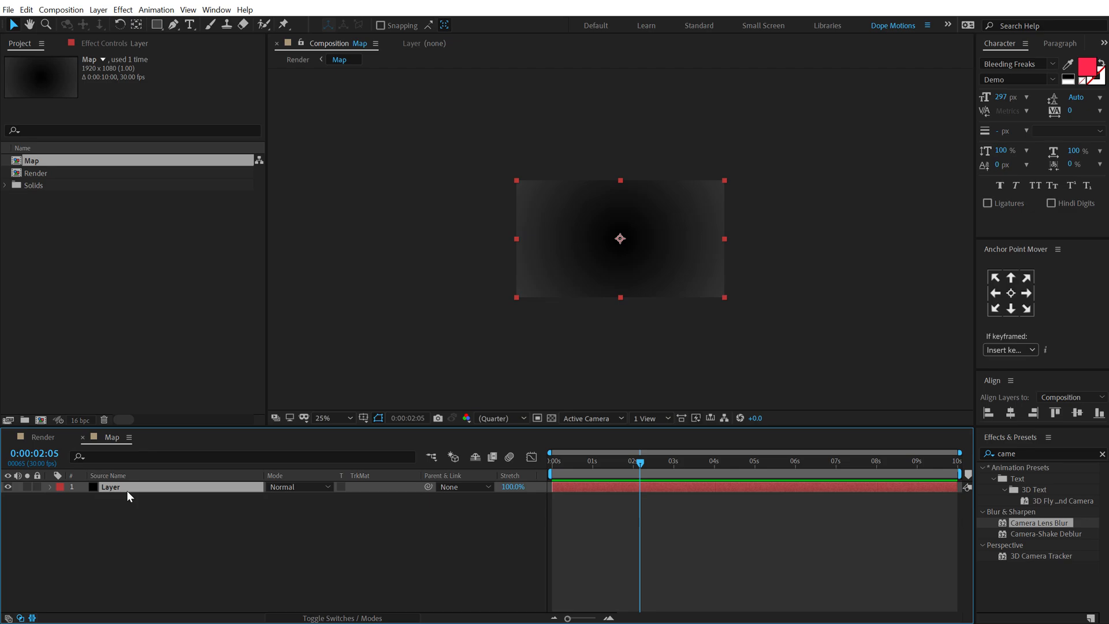
Step: Select the Map comp's solid to show its radial Gradient Ramp controls
click(115, 43)
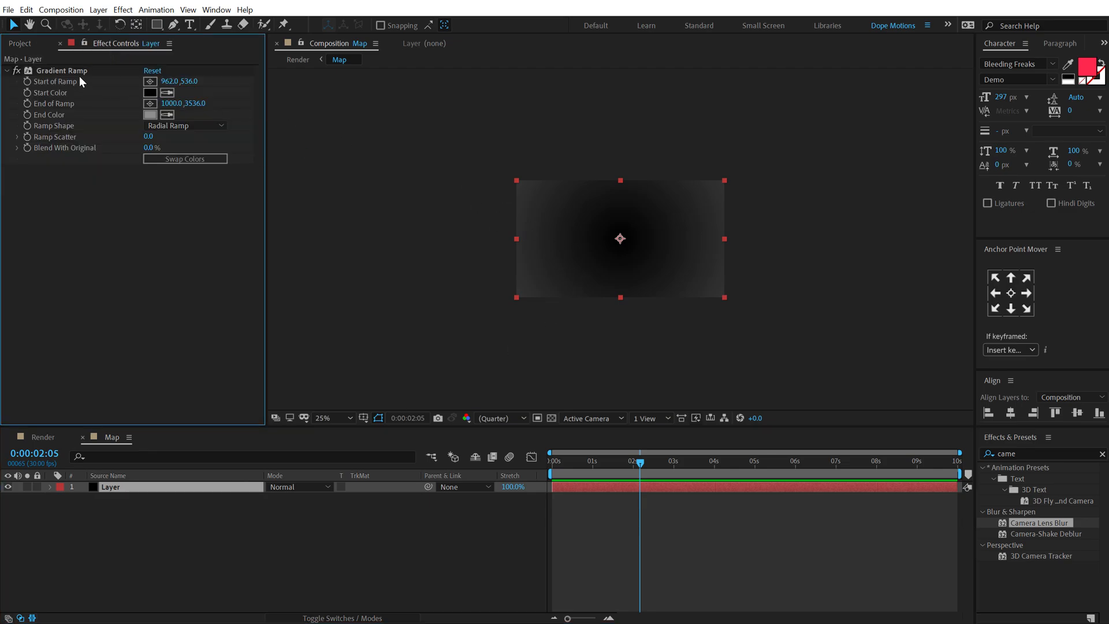